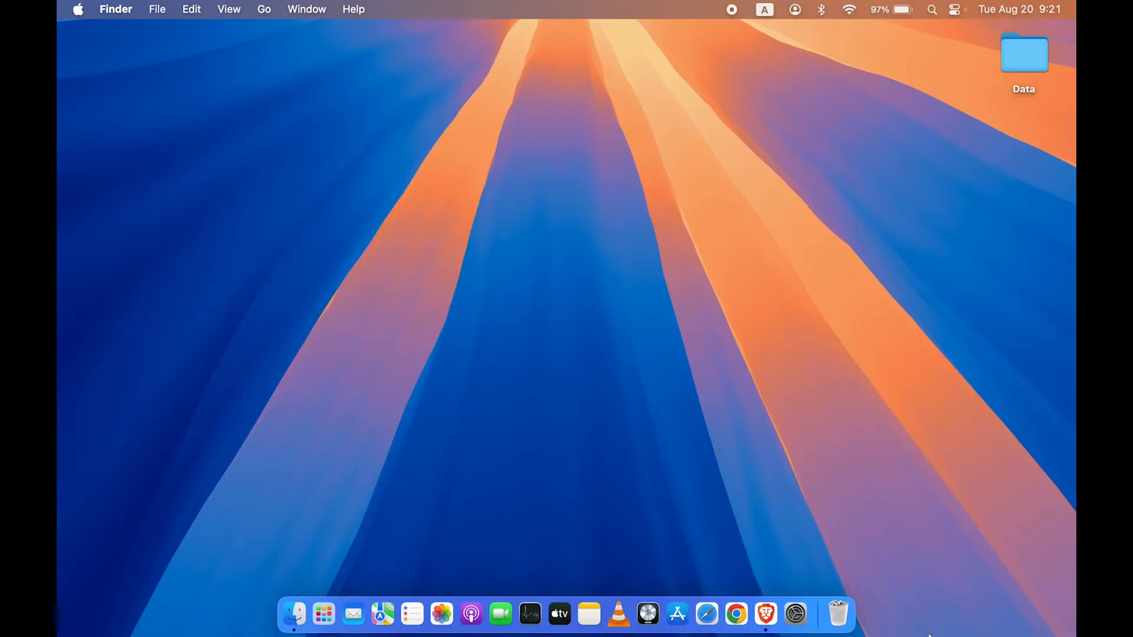
mouse_move(794, 613)
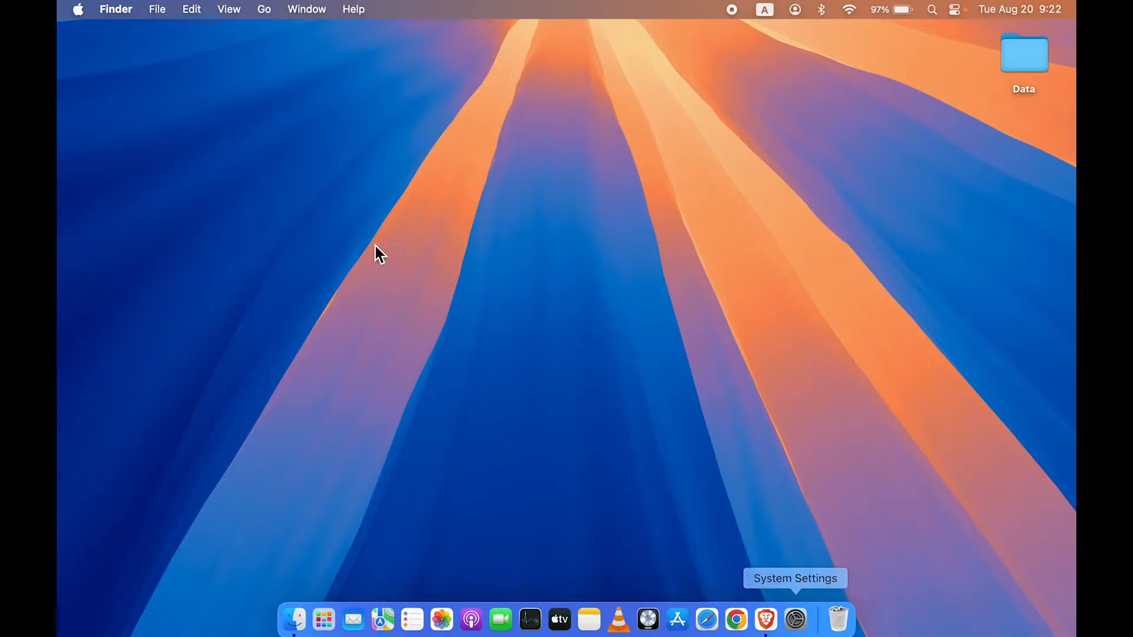
Launch System Settings from the Dock, landing on the General page.
click(78, 9)
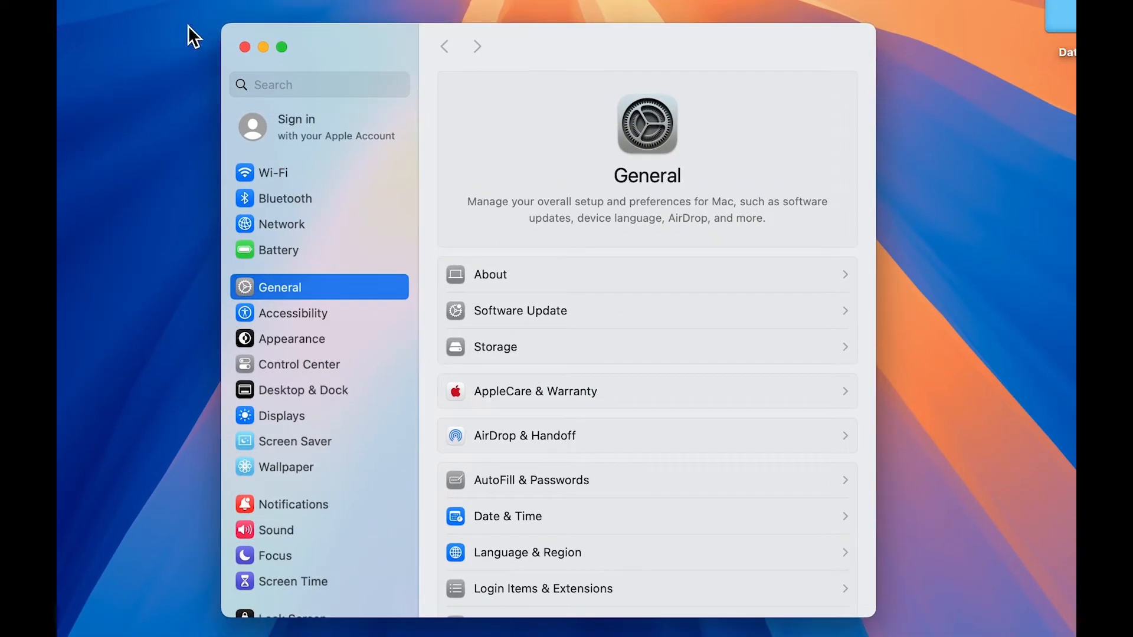
mouse_move(288, 128)
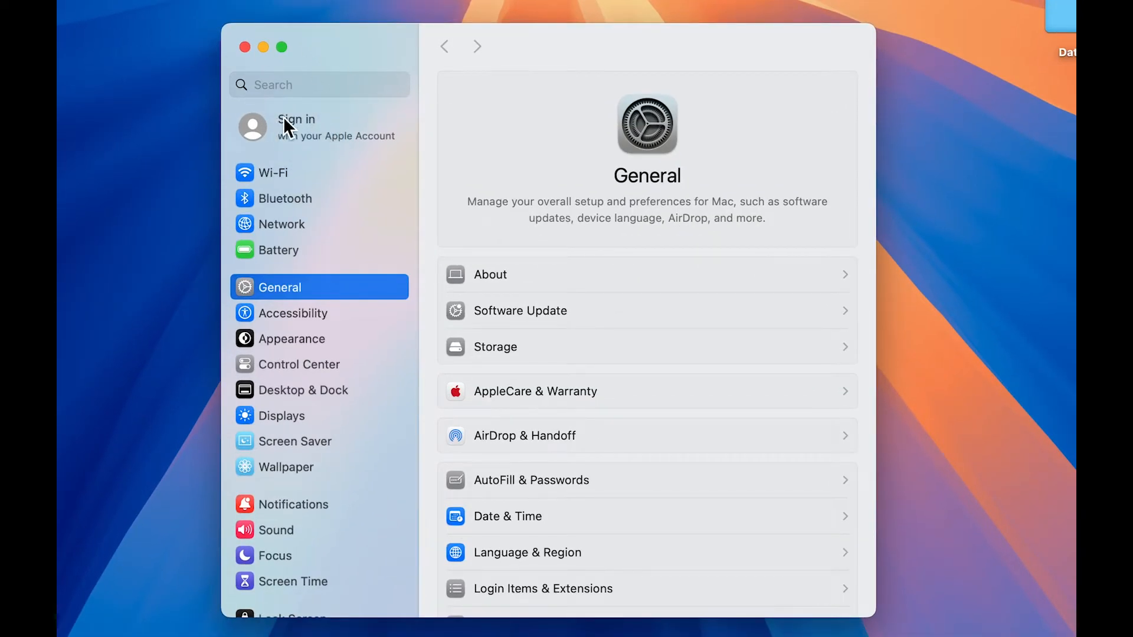
mouse_move(339, 148)
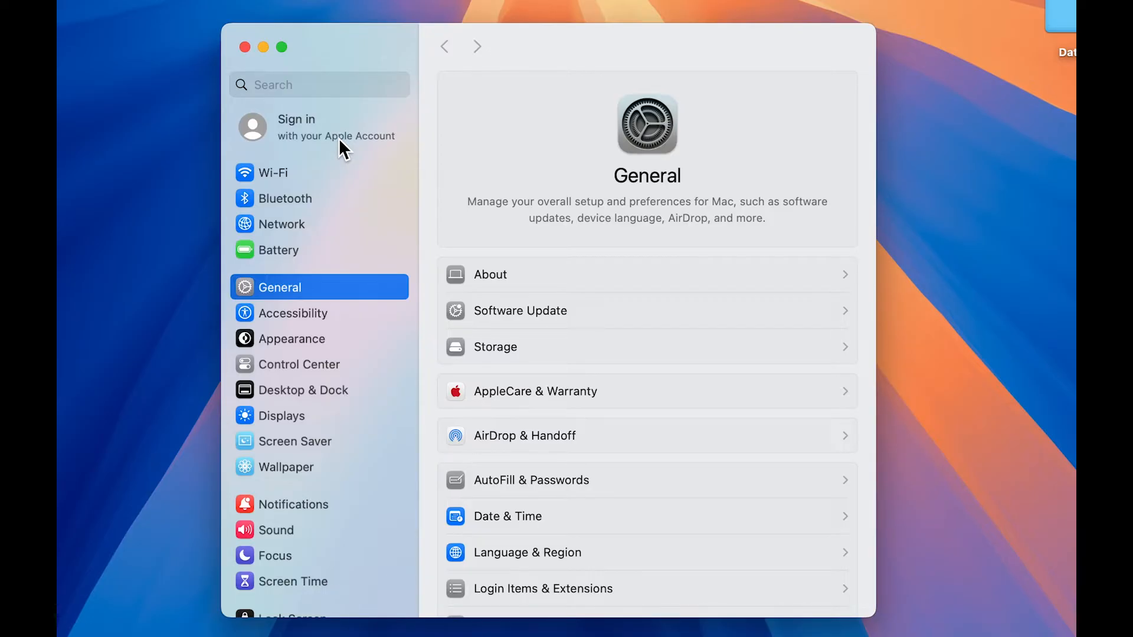
mouse_move(299, 123)
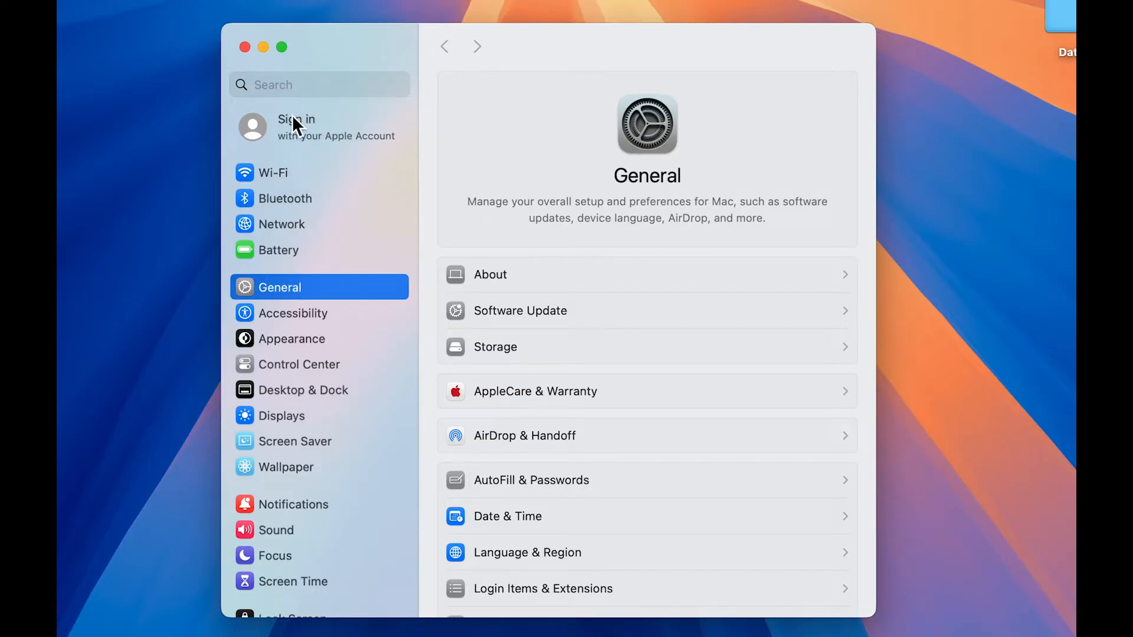
mouse_move(301, 152)
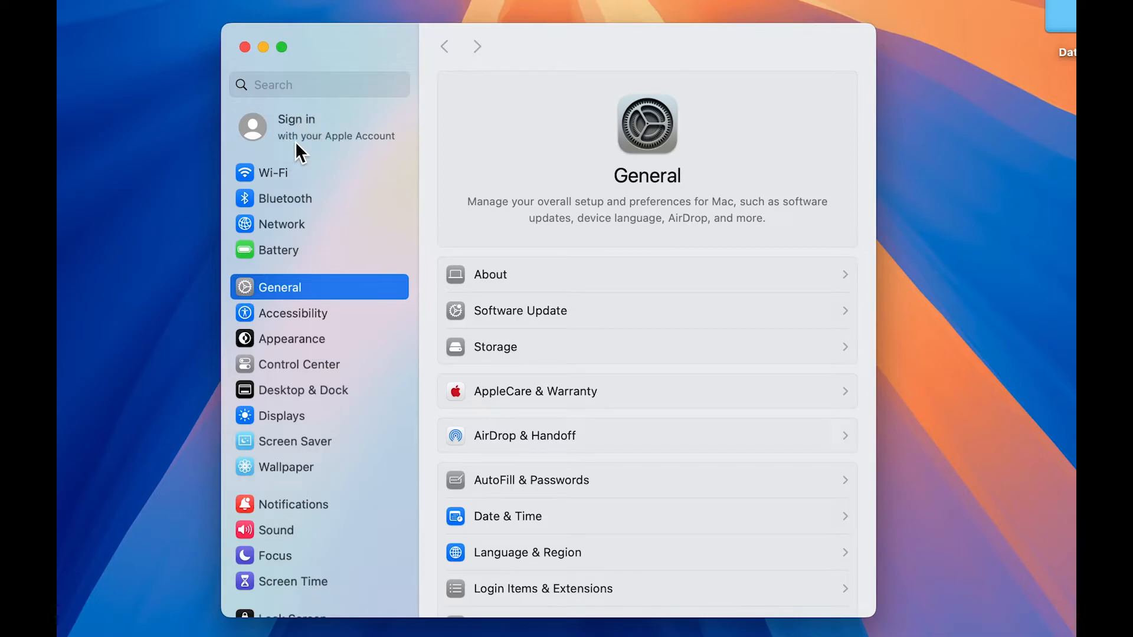
mouse_move(311, 129)
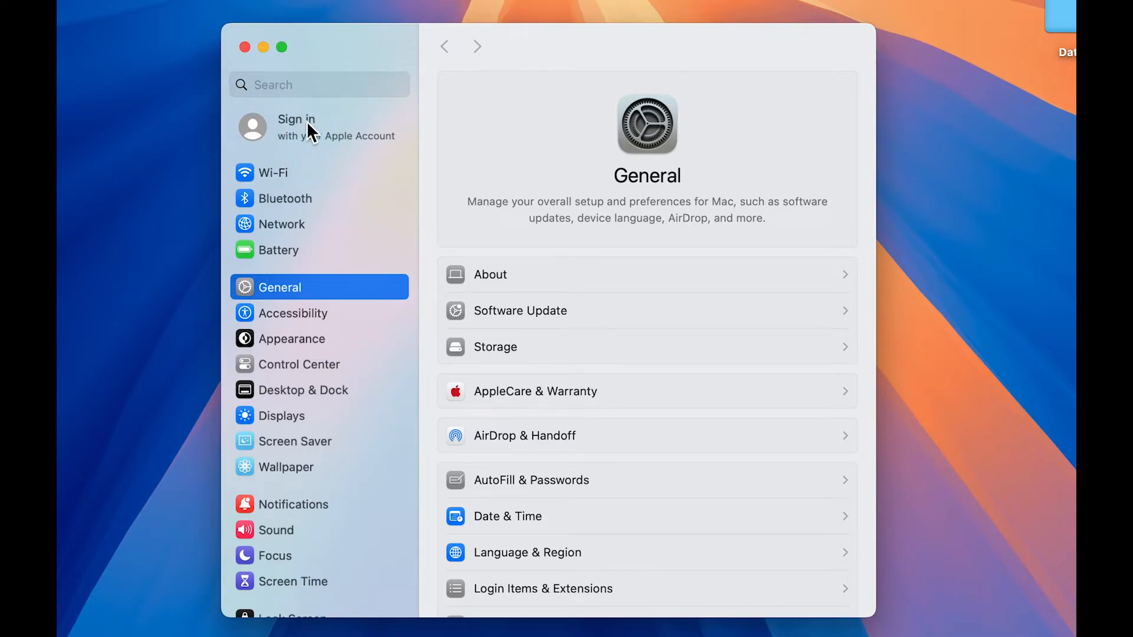
Bring up the Apple Account sign-in page from the sidebar.
click(317, 128)
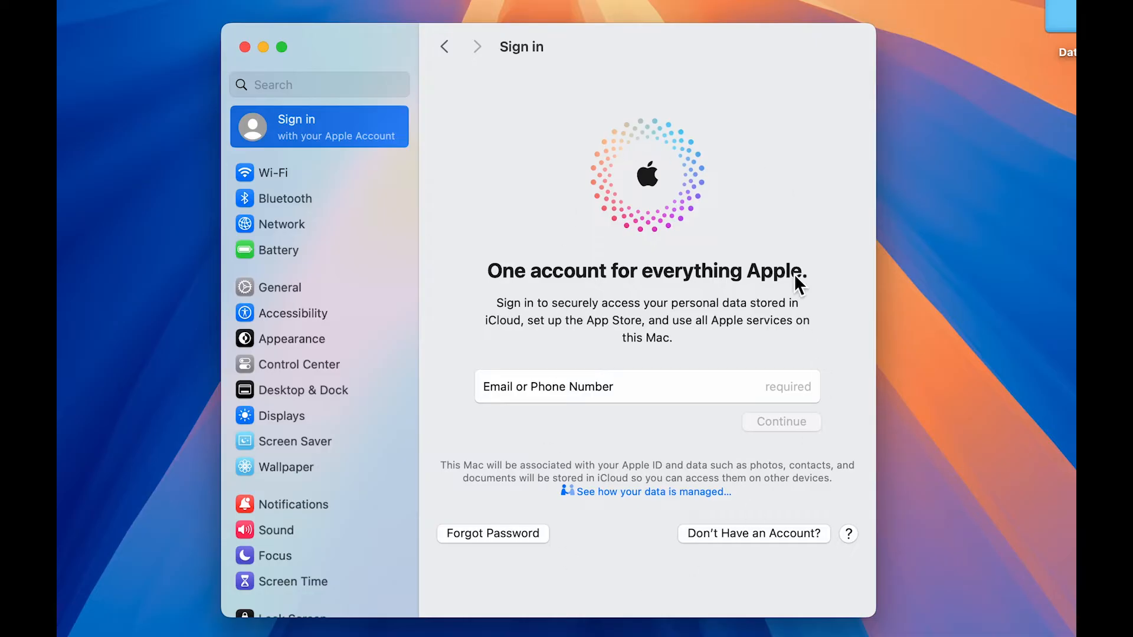
mouse_move(596, 527)
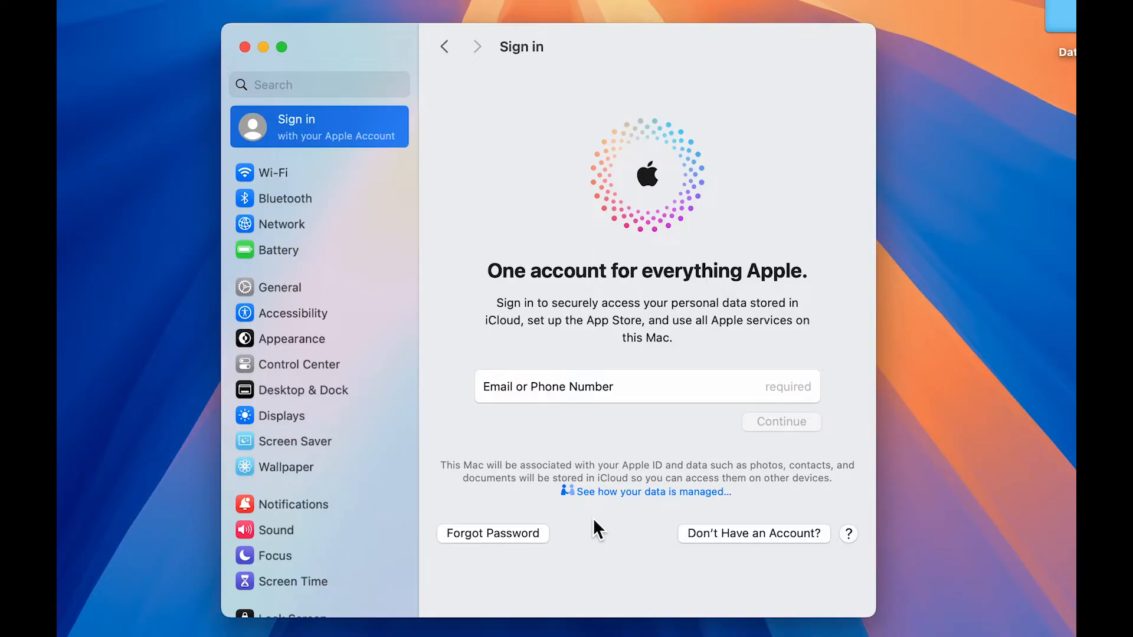
mouse_move(339, 626)
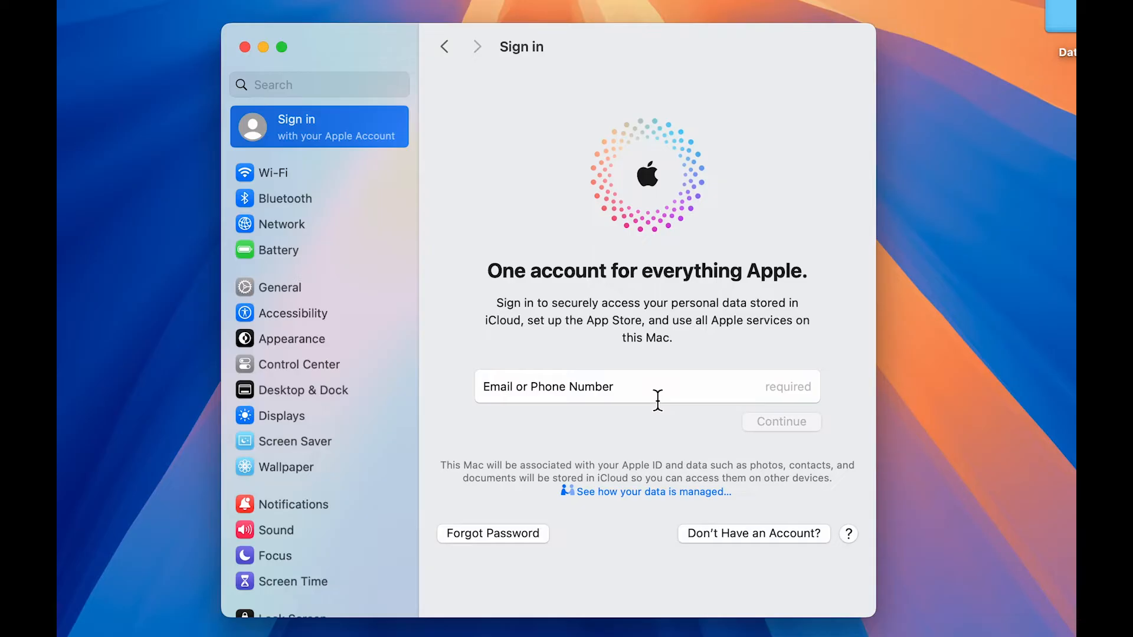
mouse_move(460, 171)
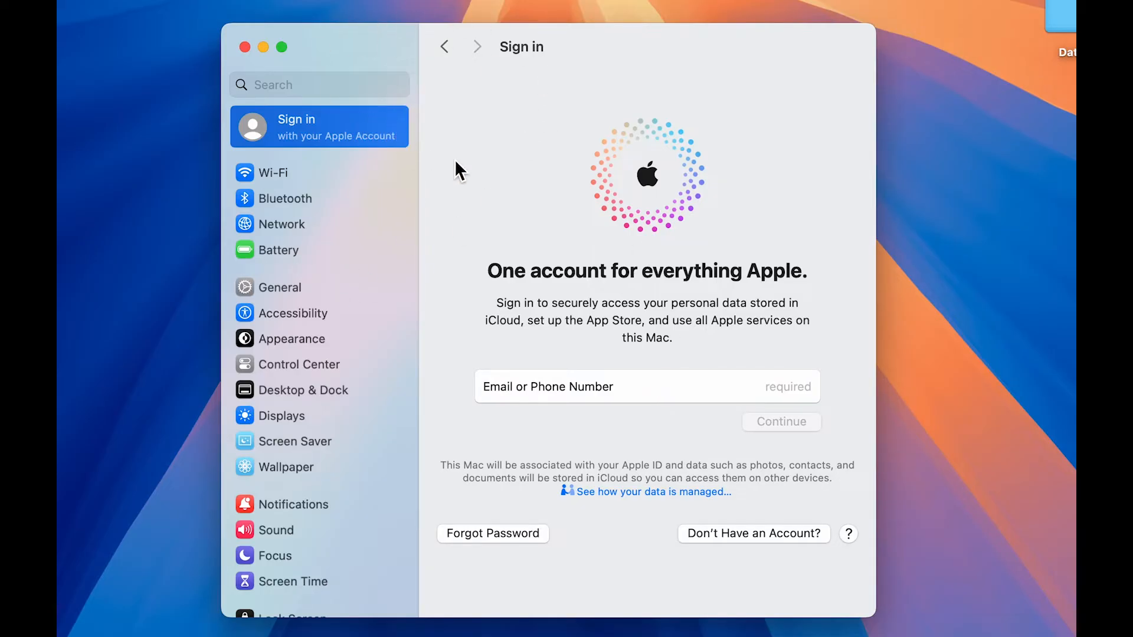
mouse_move(485, 150)
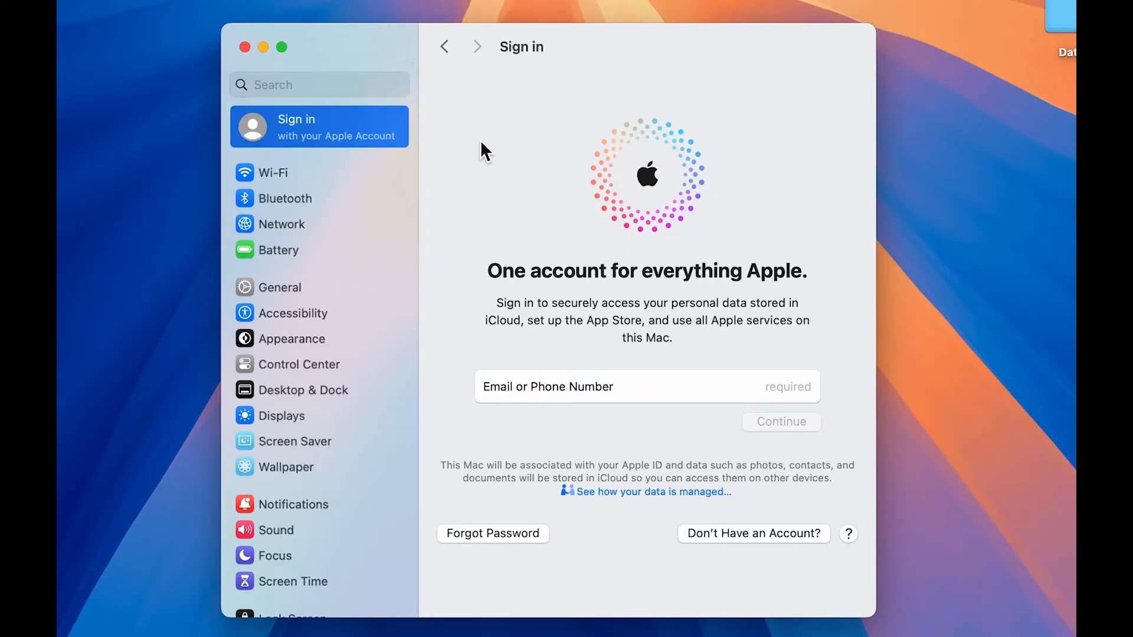
mouse_move(638, 360)
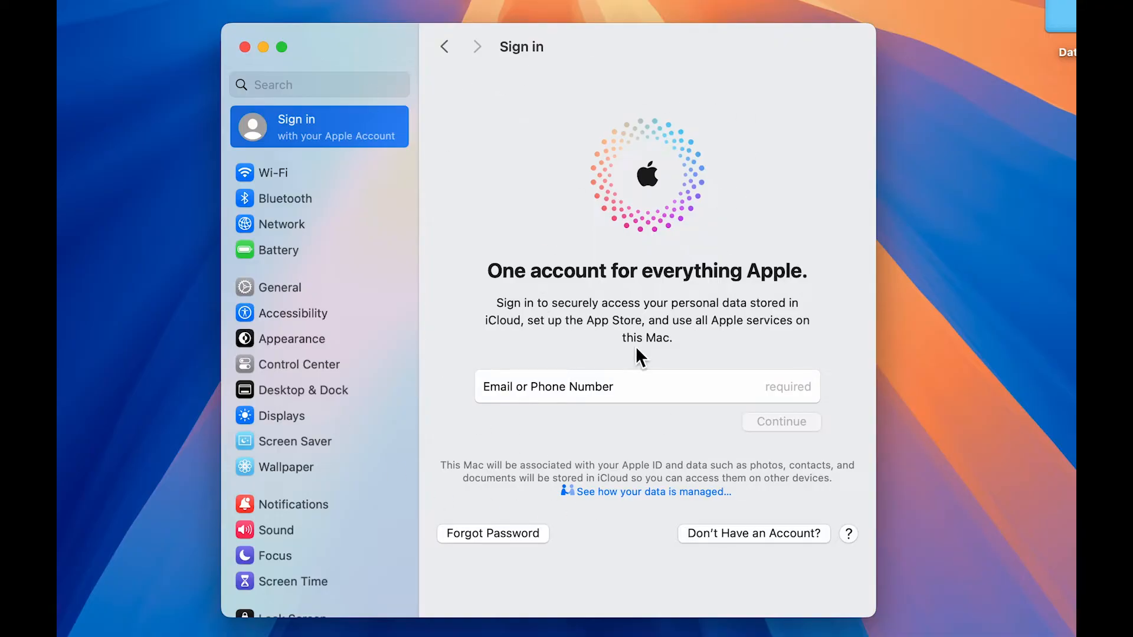
mouse_move(732, 584)
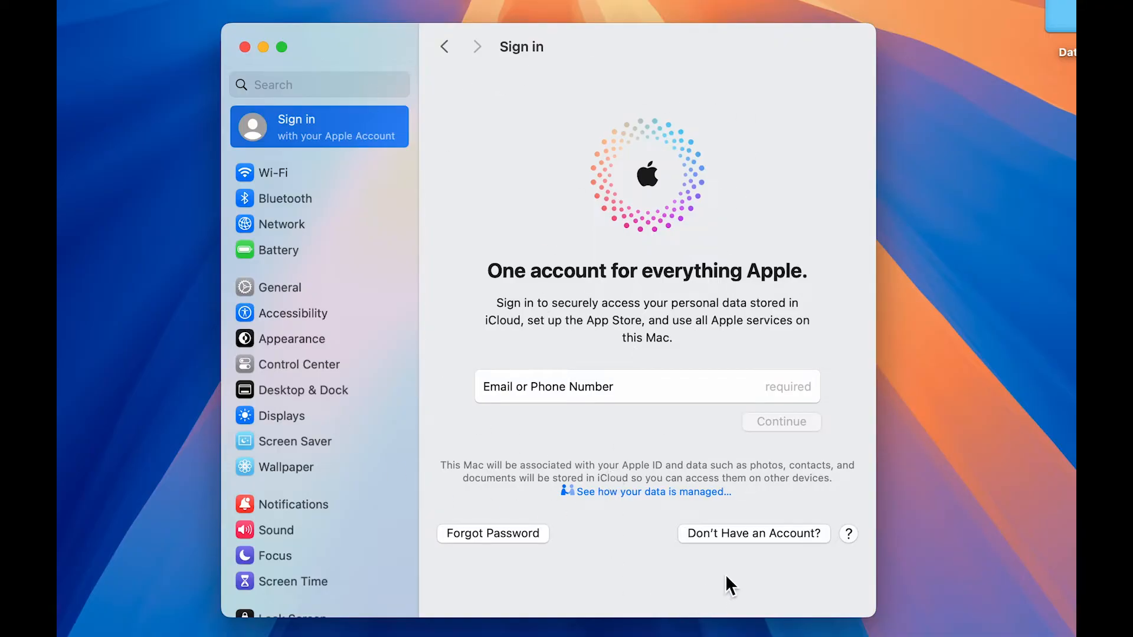
mouse_move(732, 548)
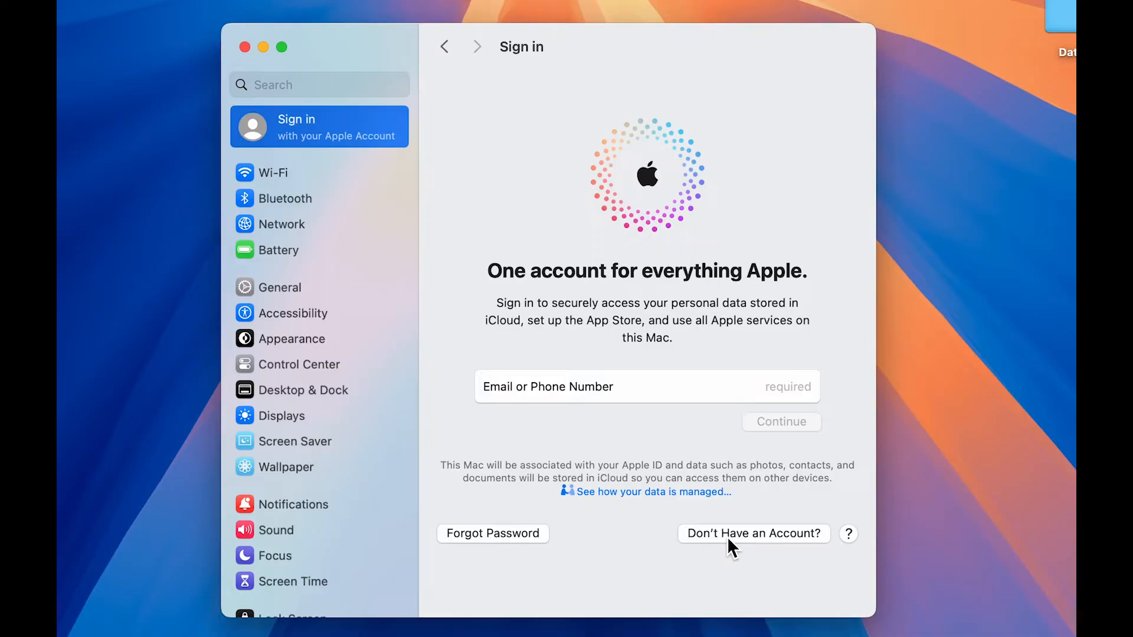
mouse_move(629, 435)
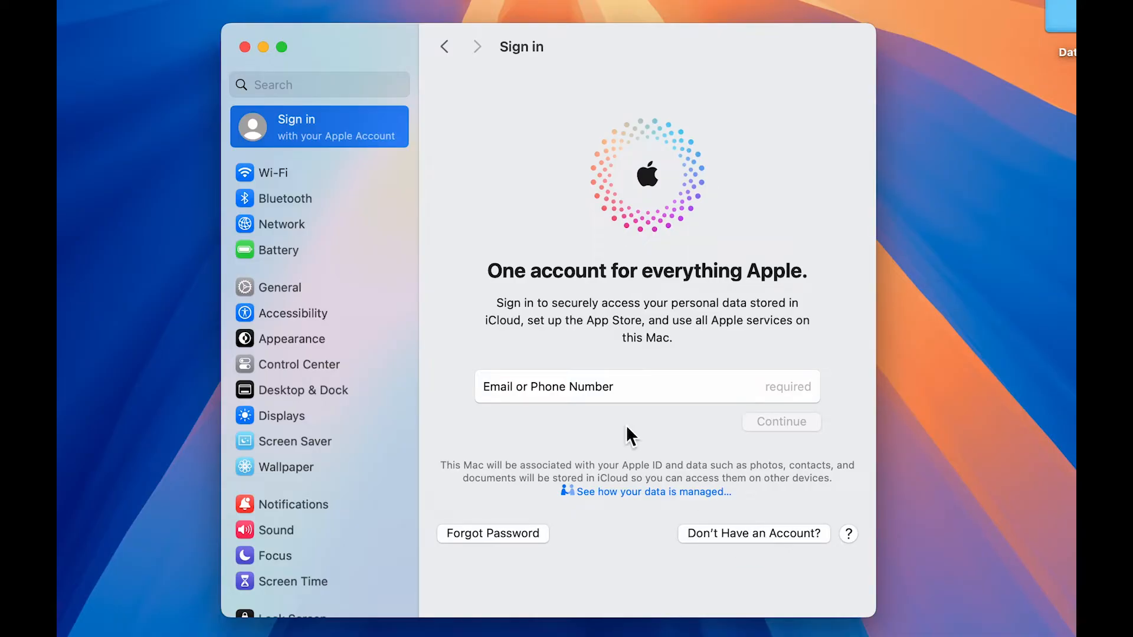
mouse_move(769, 542)
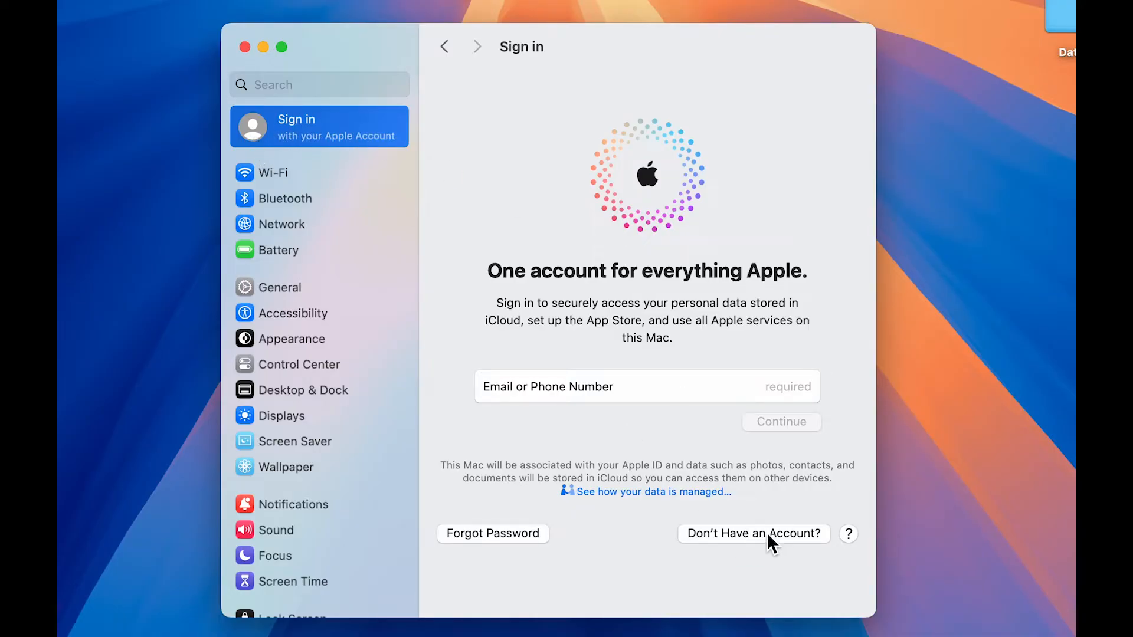
Begin creating a new Apple Account via 'Don't Have an Account?'.
click(753, 533)
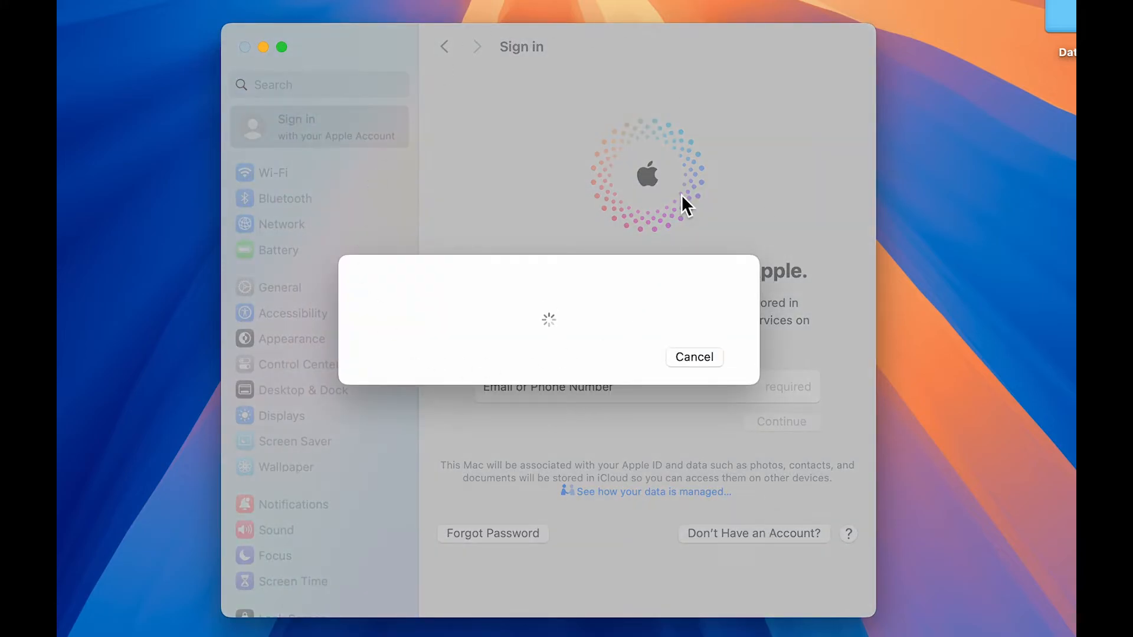
mouse_move(491, 375)
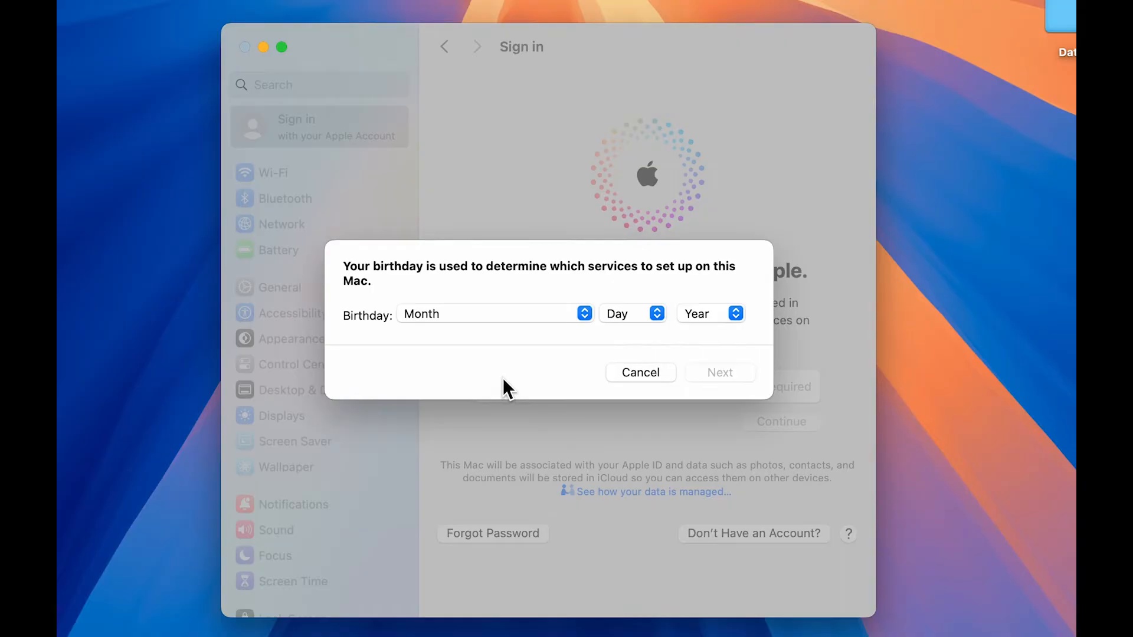
mouse_move(584, 314)
text(1994)
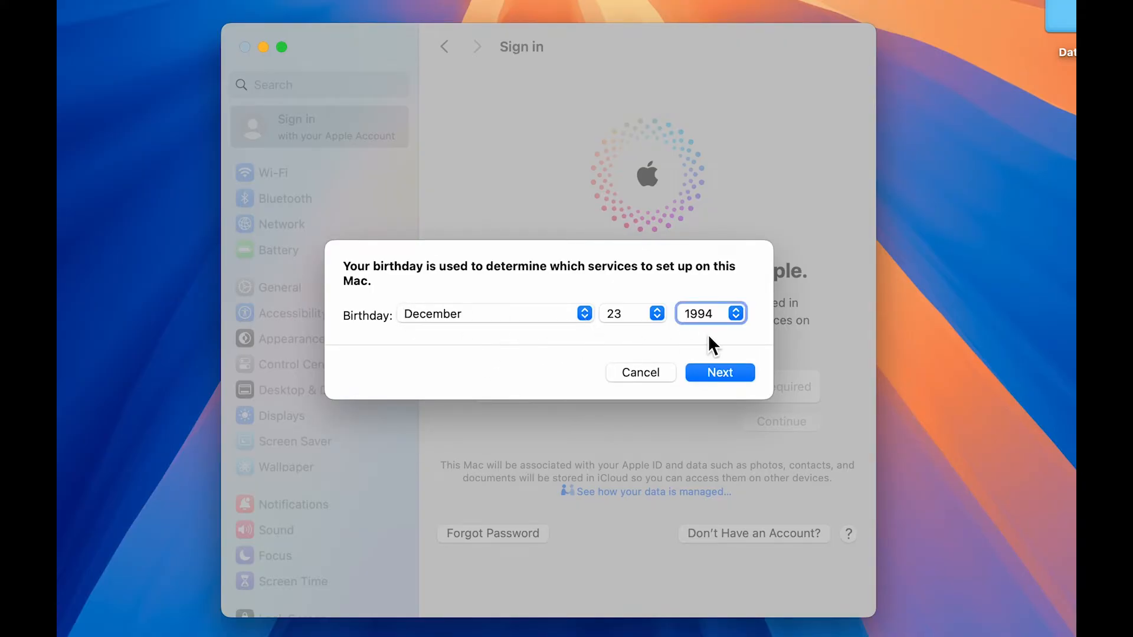
Confirm the birthday, fill the new-account form and opt out of Apple announcement emails.
click(720, 371)
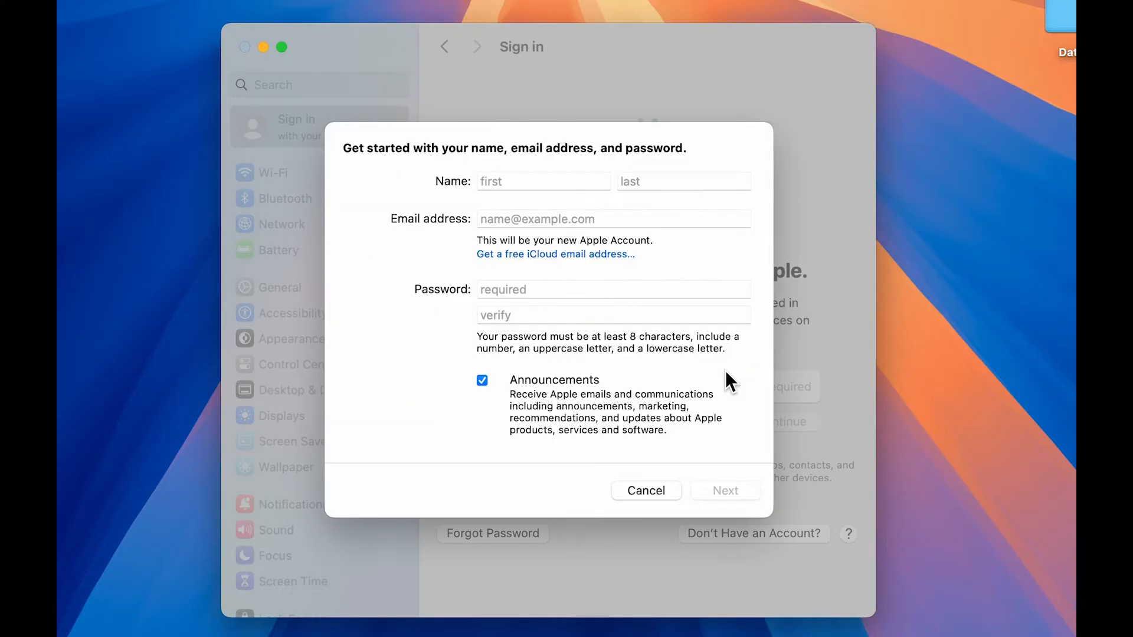
mouse_move(545, 177)
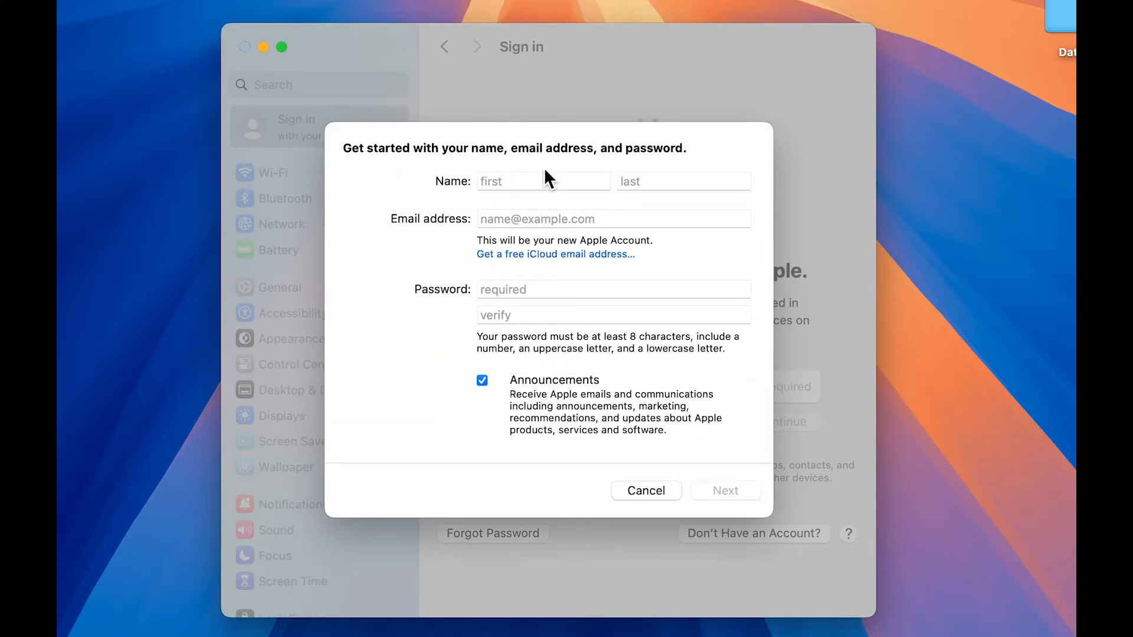
mouse_move(662, 189)
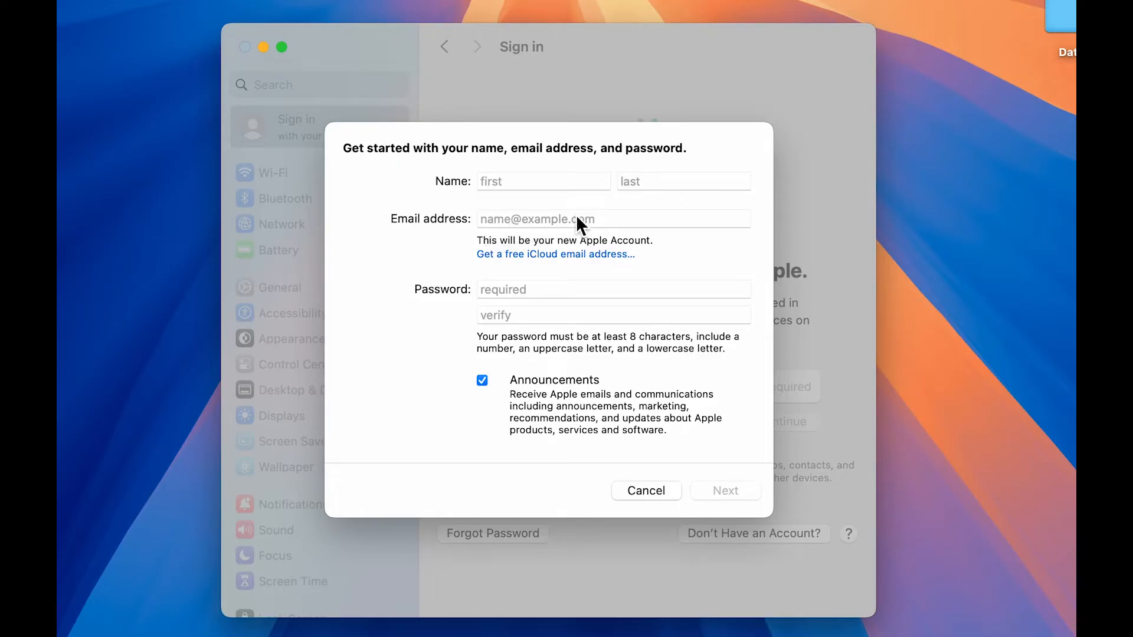
mouse_move(622, 299)
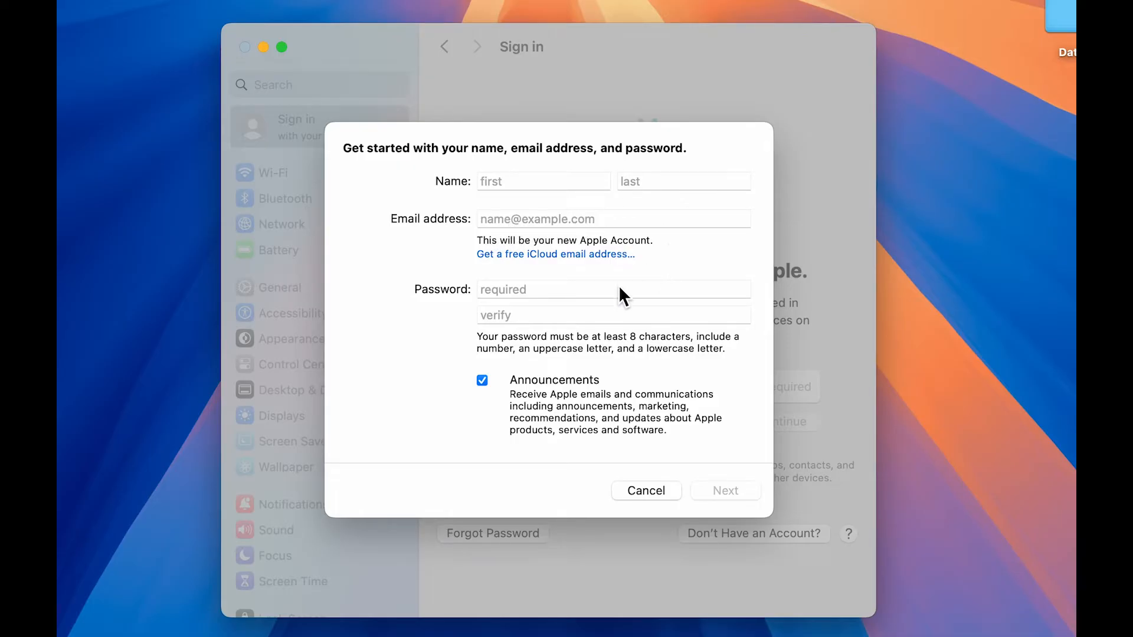
mouse_move(542, 330)
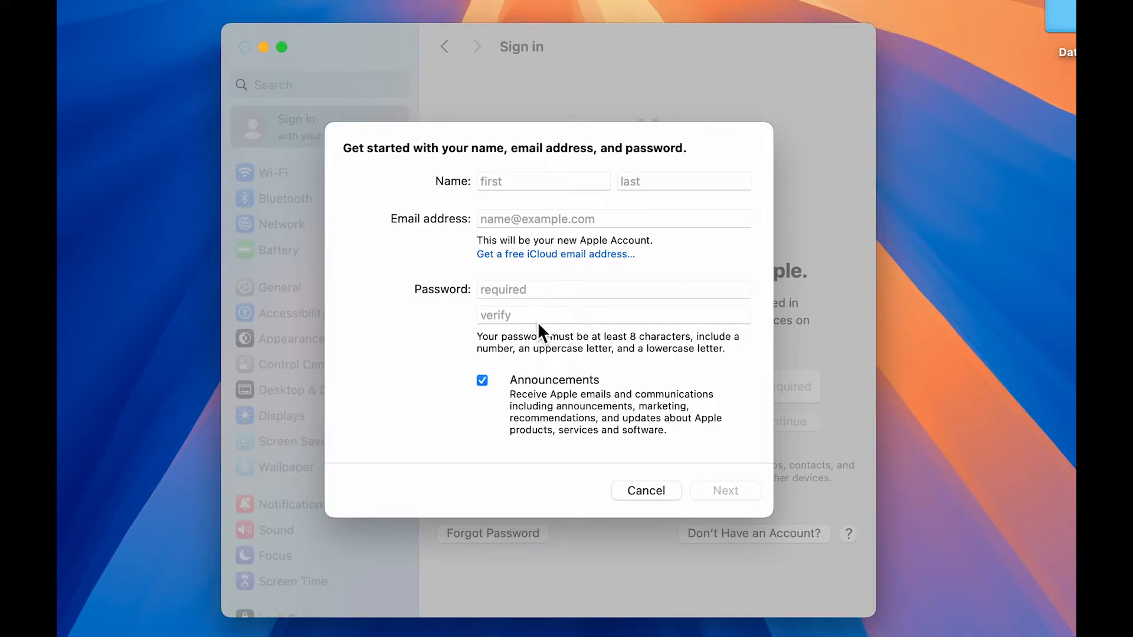
mouse_move(739, 506)
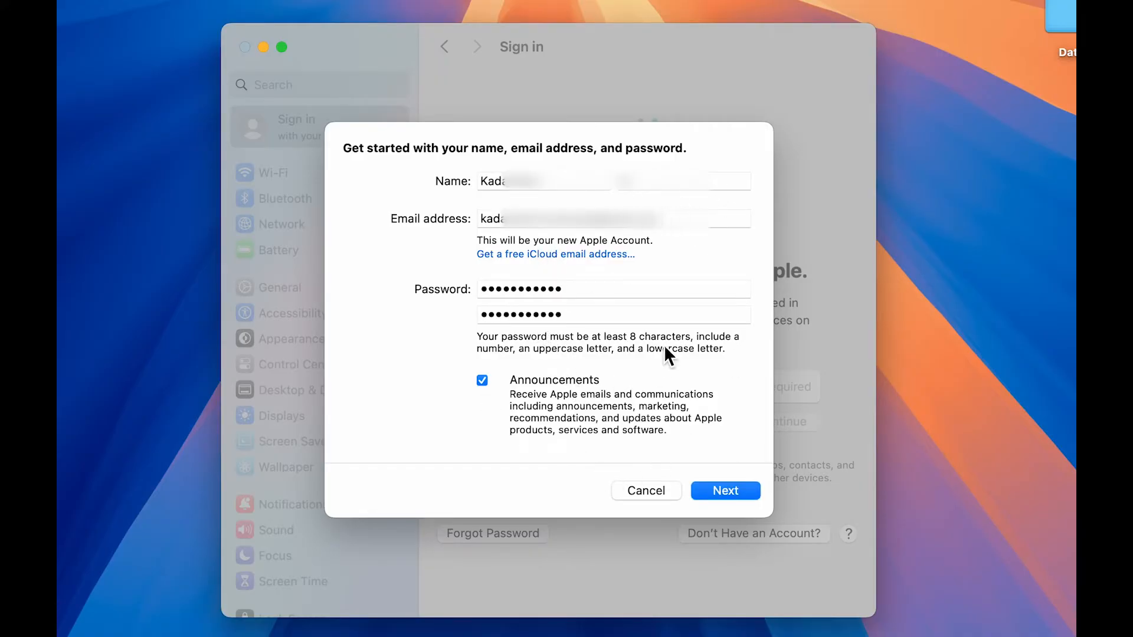
mouse_move(483, 409)
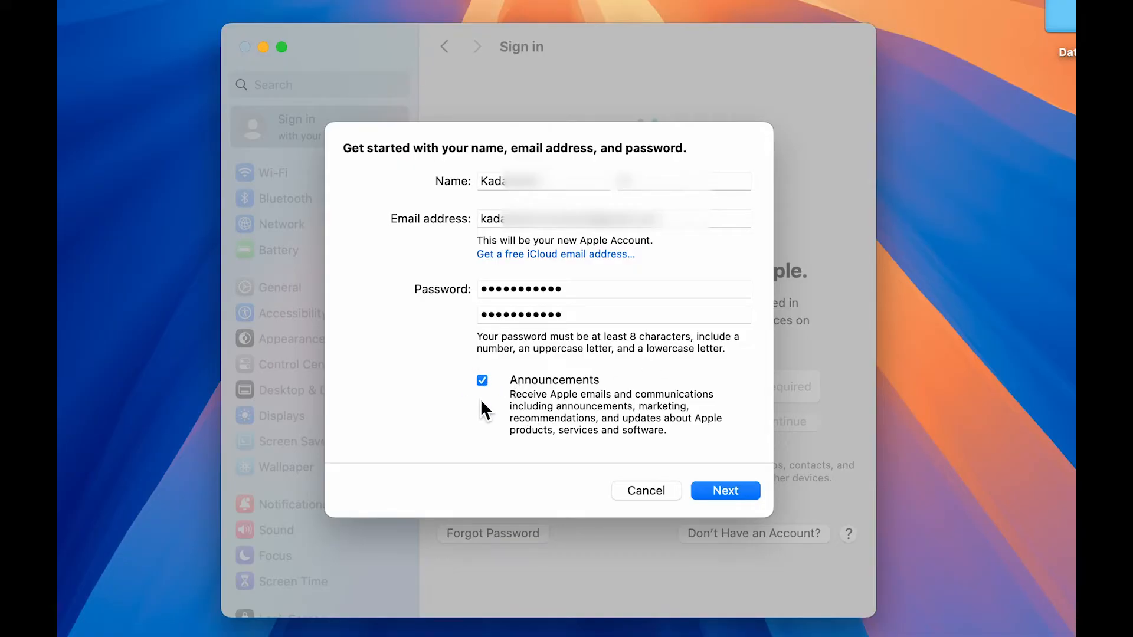
mouse_move(532, 412)
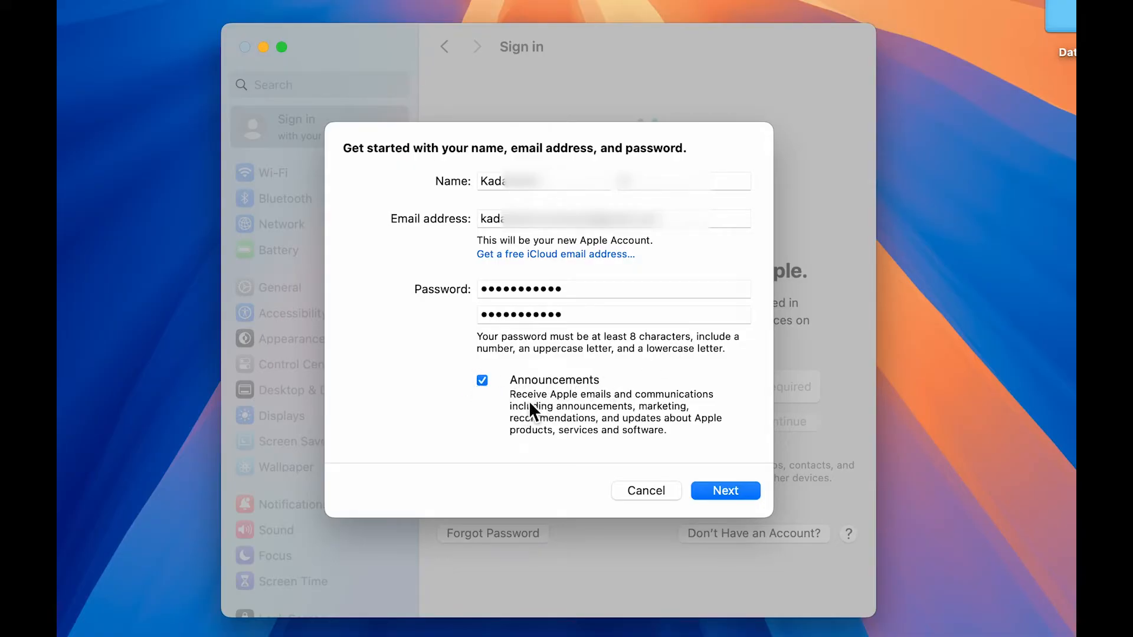
mouse_move(639, 408)
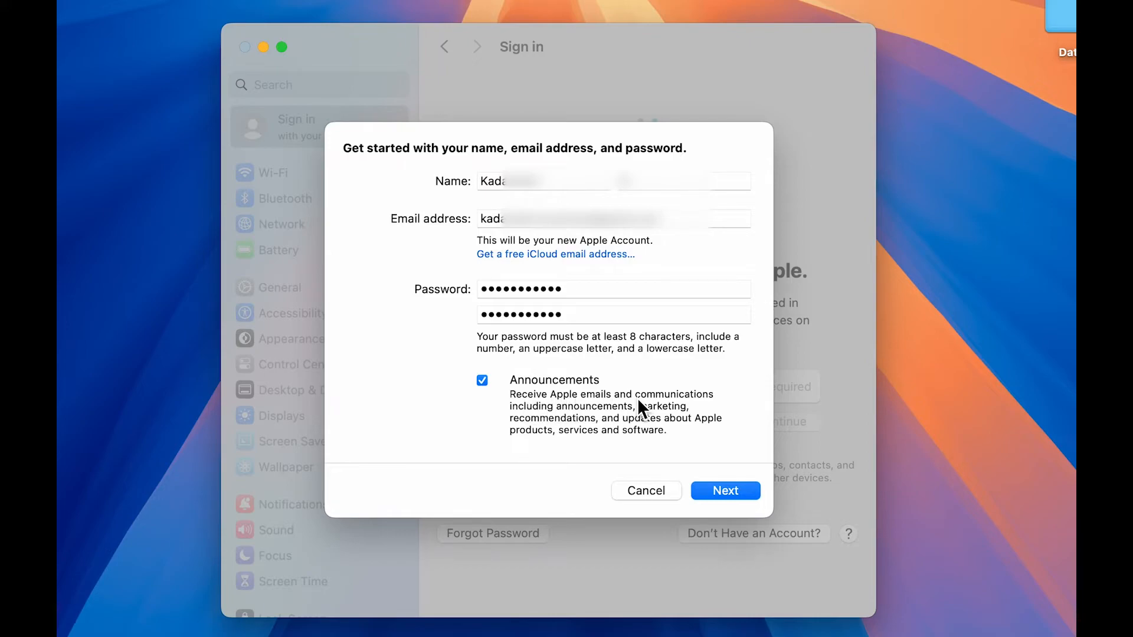
mouse_move(513, 401)
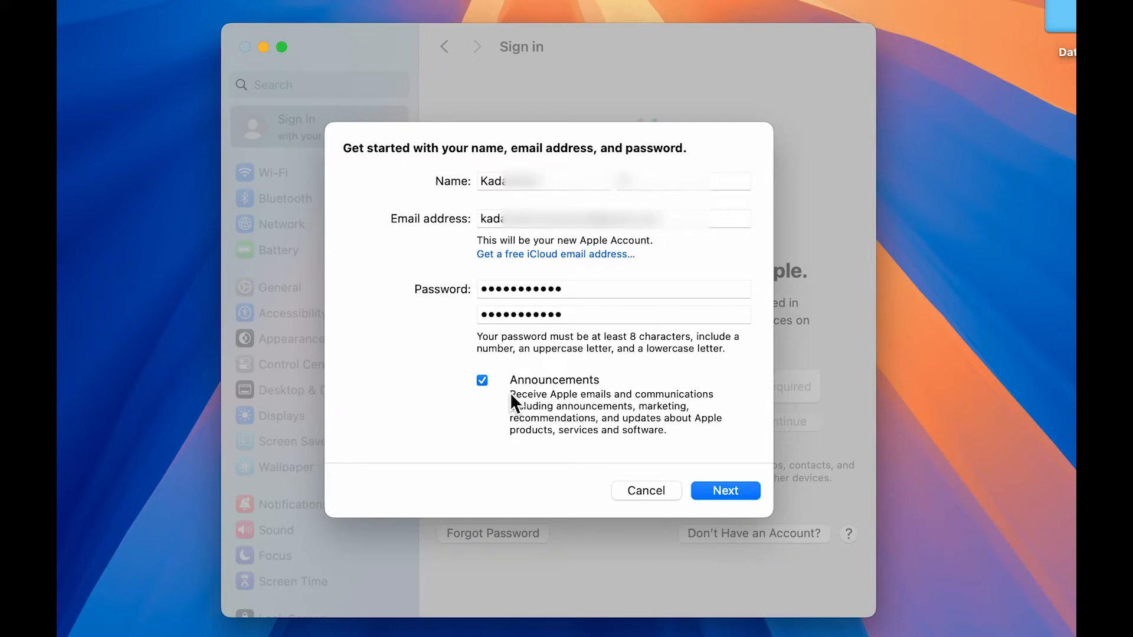
click(481, 380)
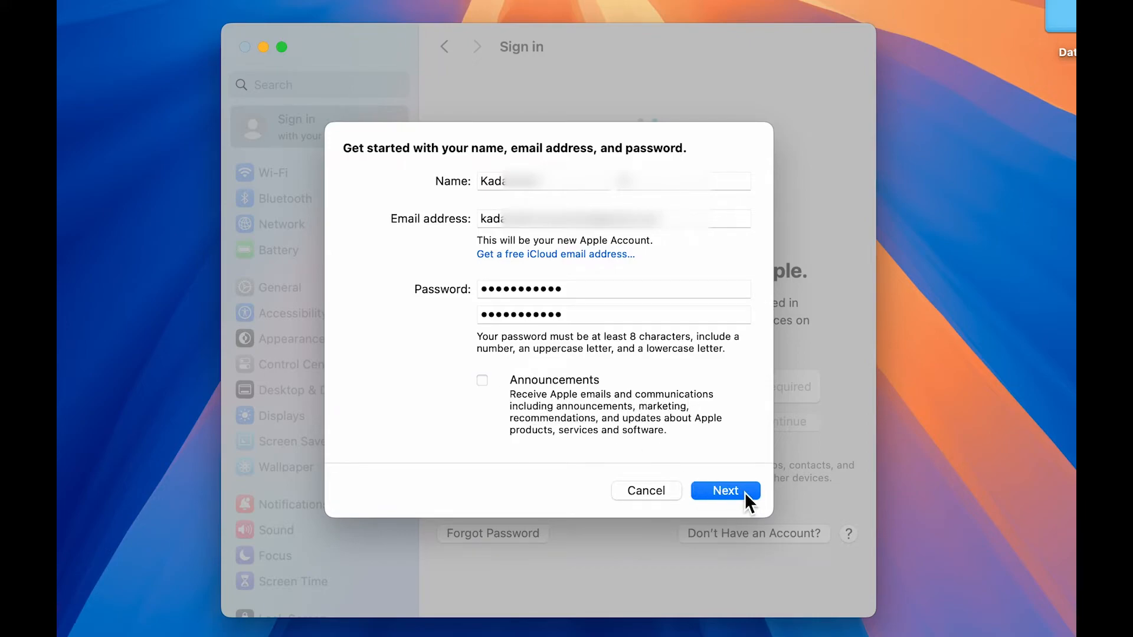
Submit the account details and send a text-message verification code to the India (+91) phone number.
click(725, 491)
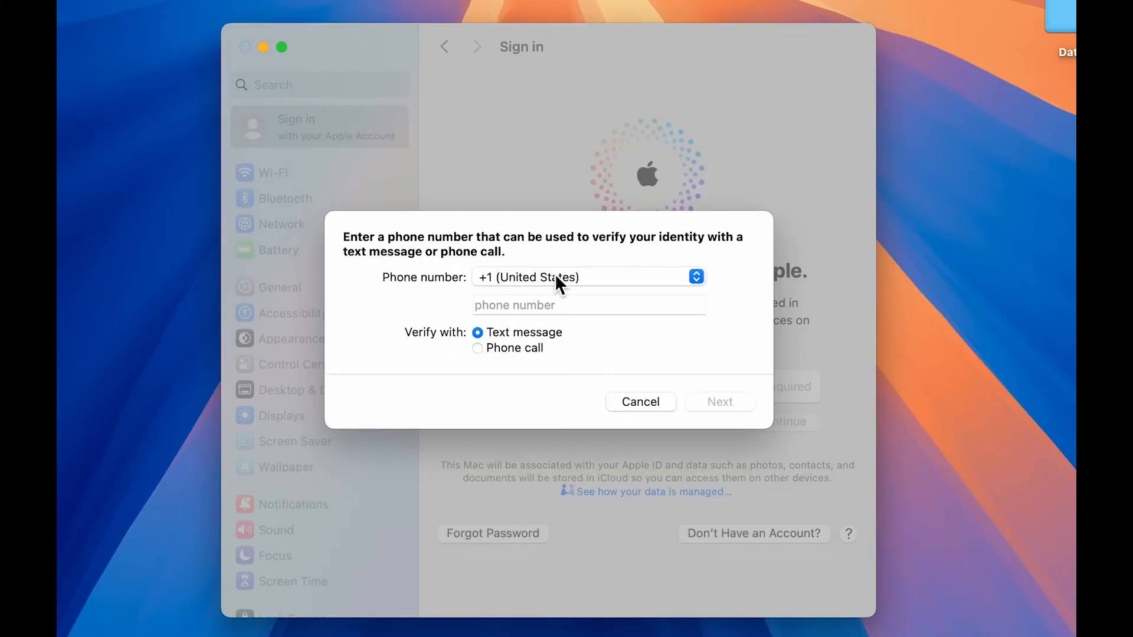
mouse_move(582, 281)
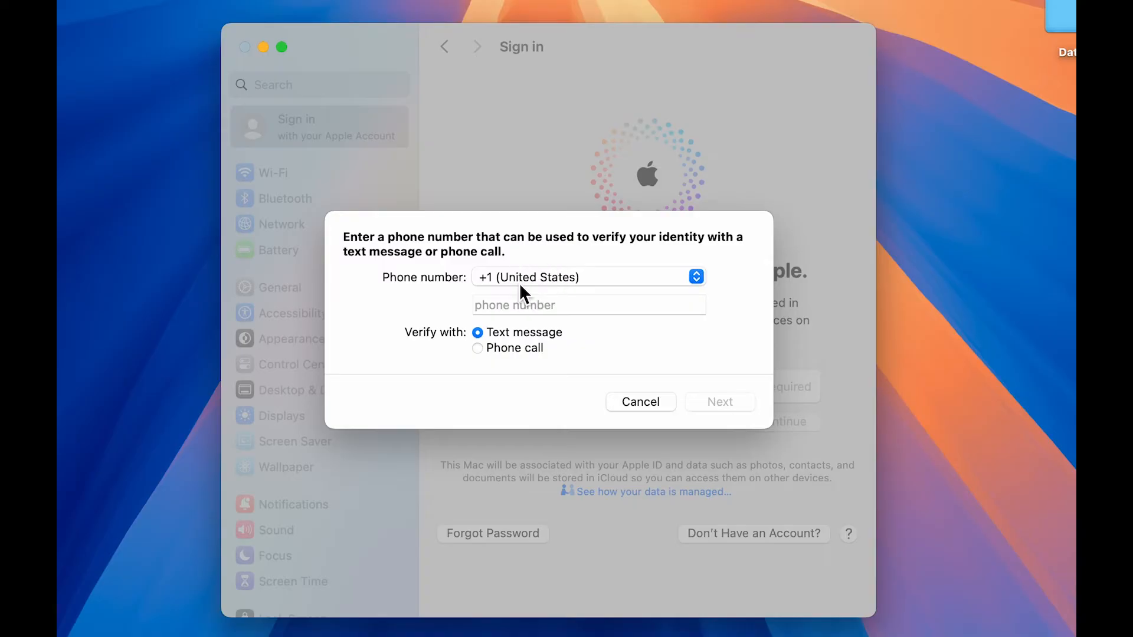
mouse_move(453, 369)
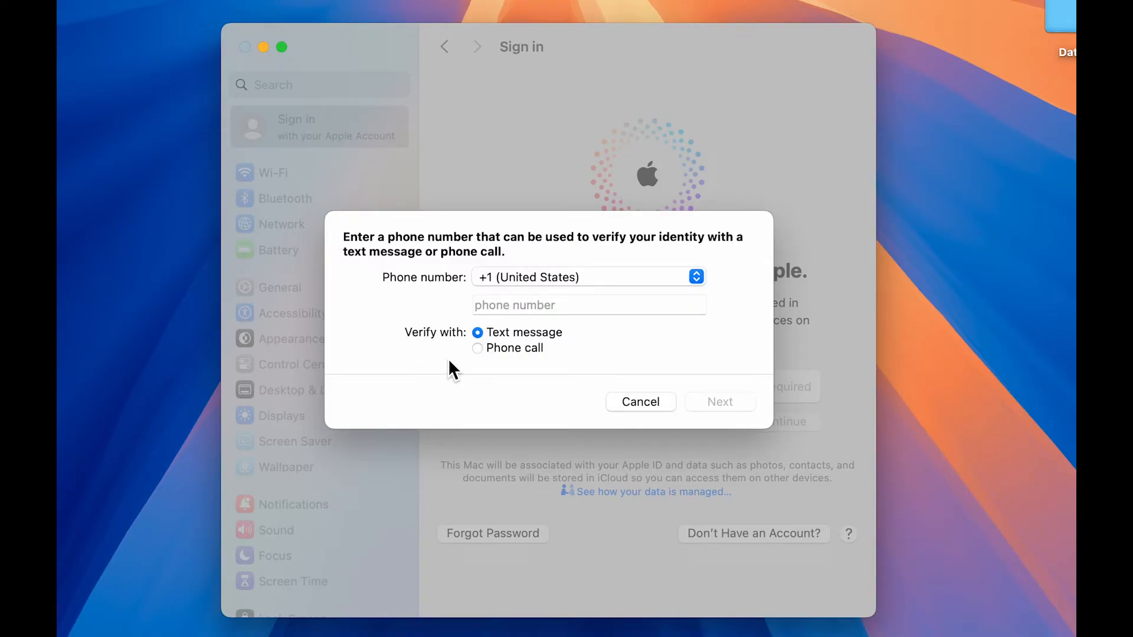
mouse_move(484, 361)
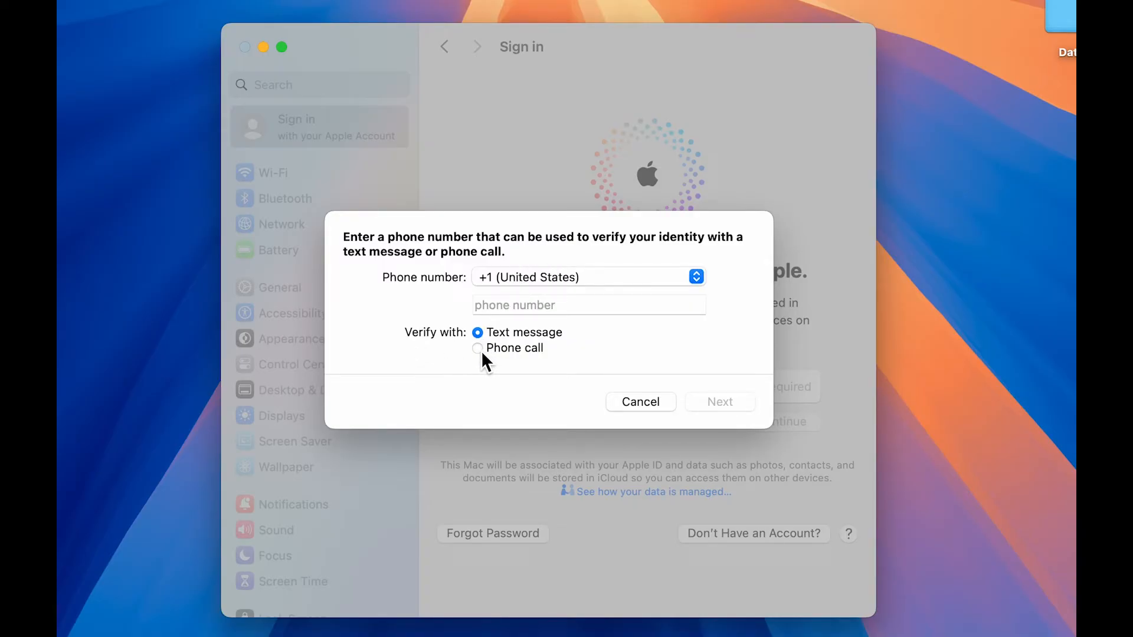
mouse_move(515, 361)
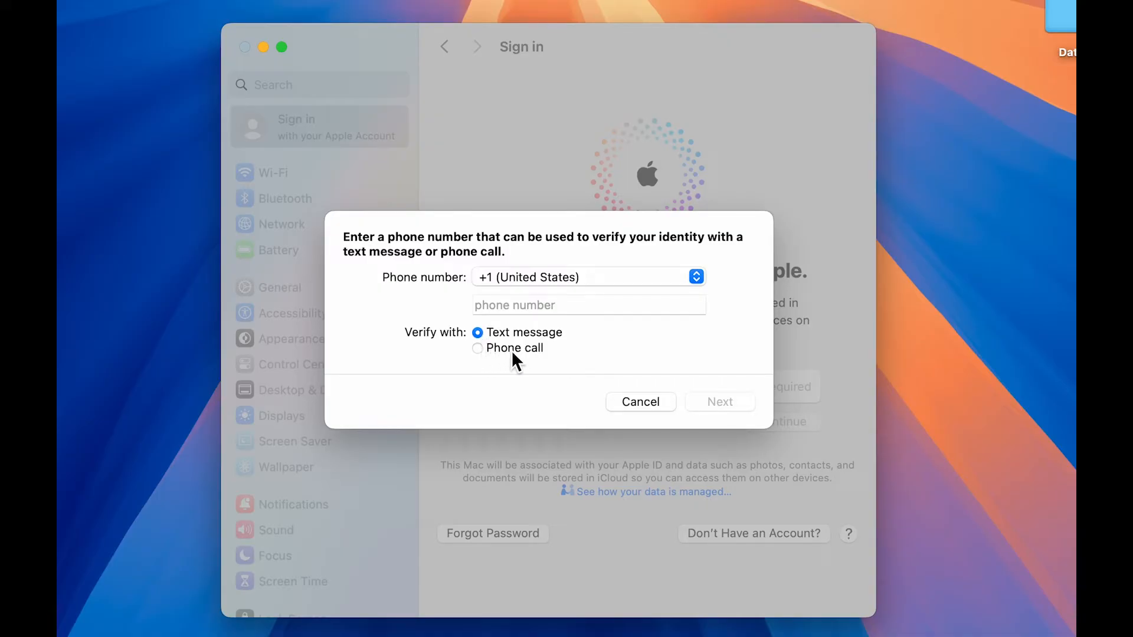
mouse_move(647, 416)
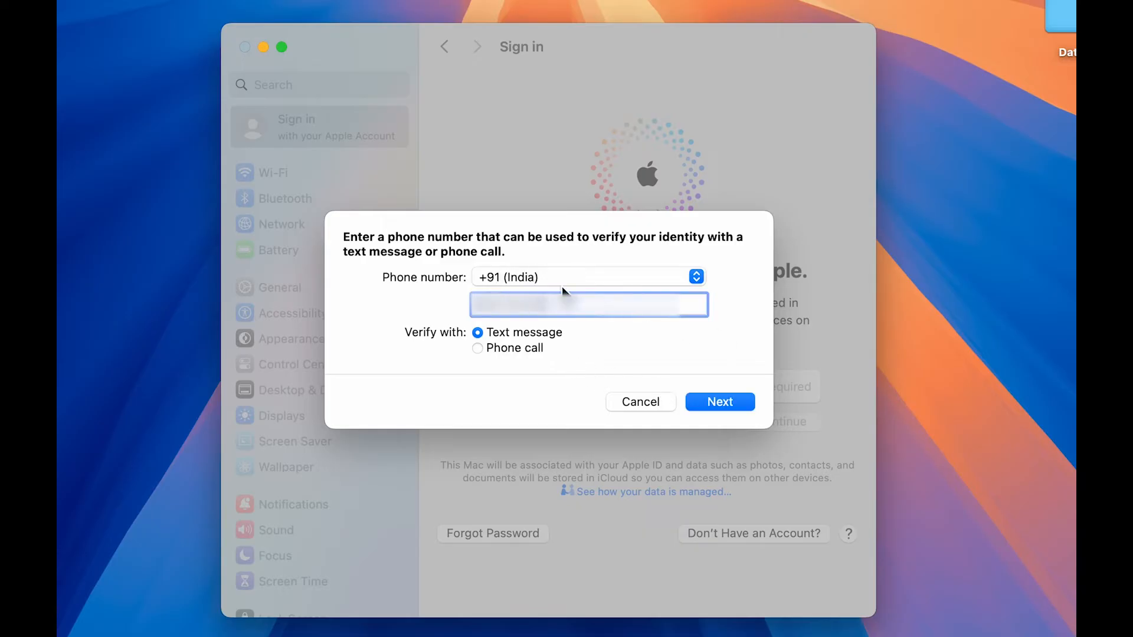
mouse_move(468, 352)
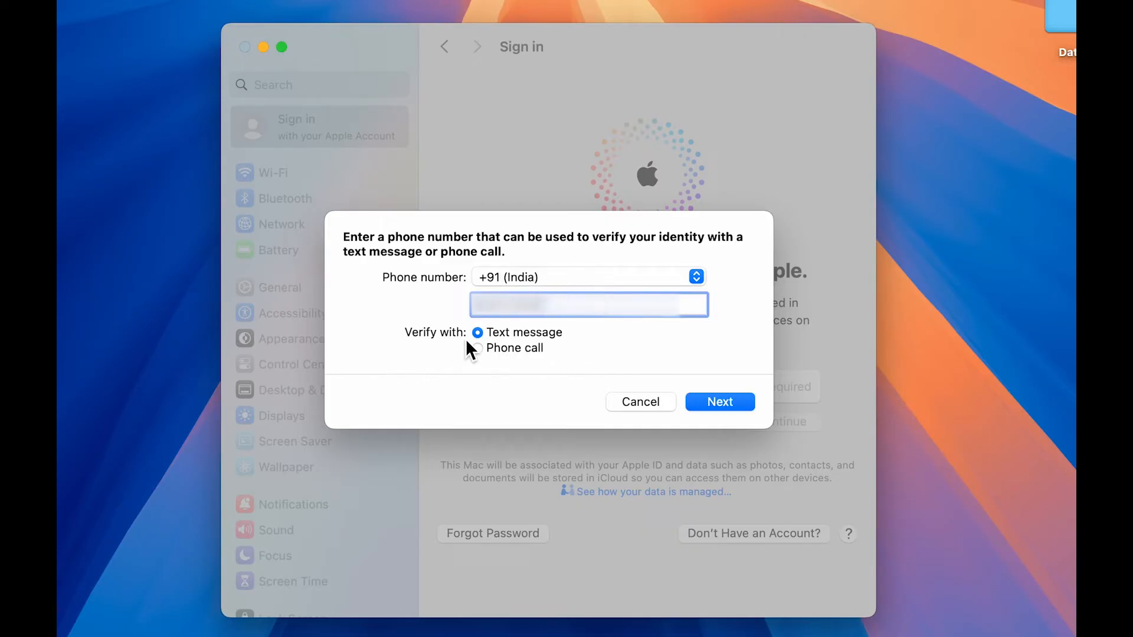
click(719, 401)
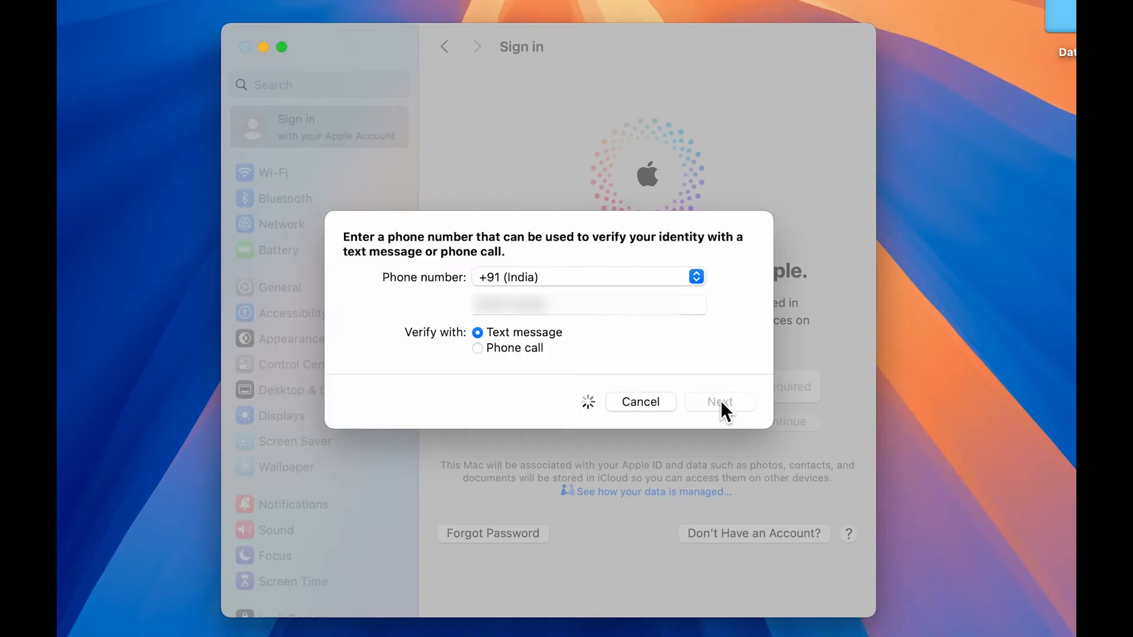
click(720, 401)
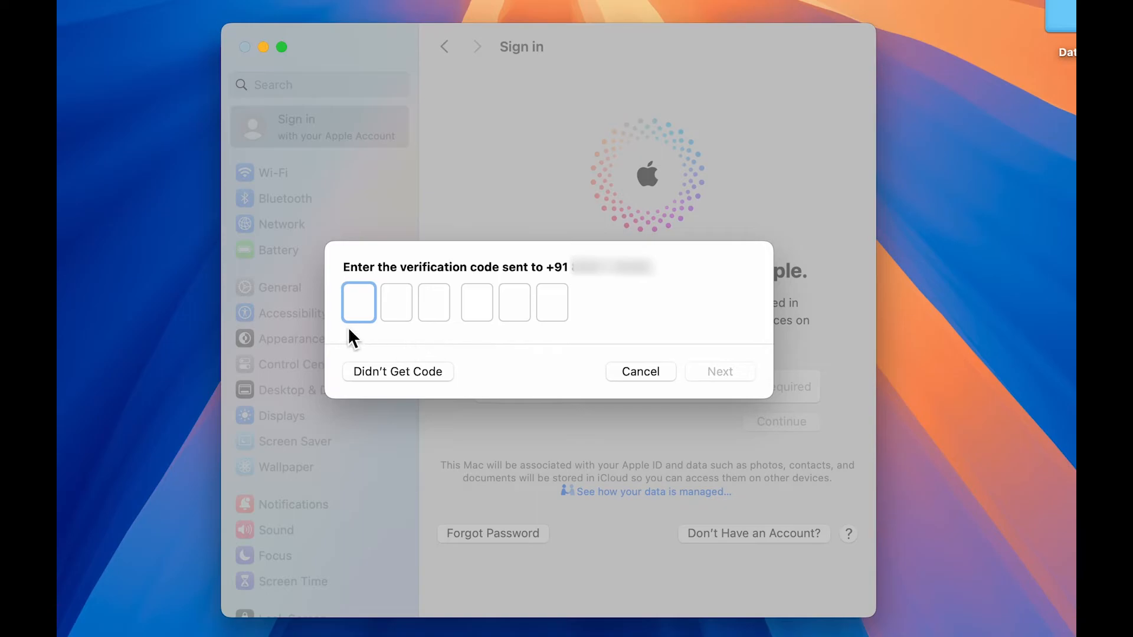
mouse_move(733, 388)
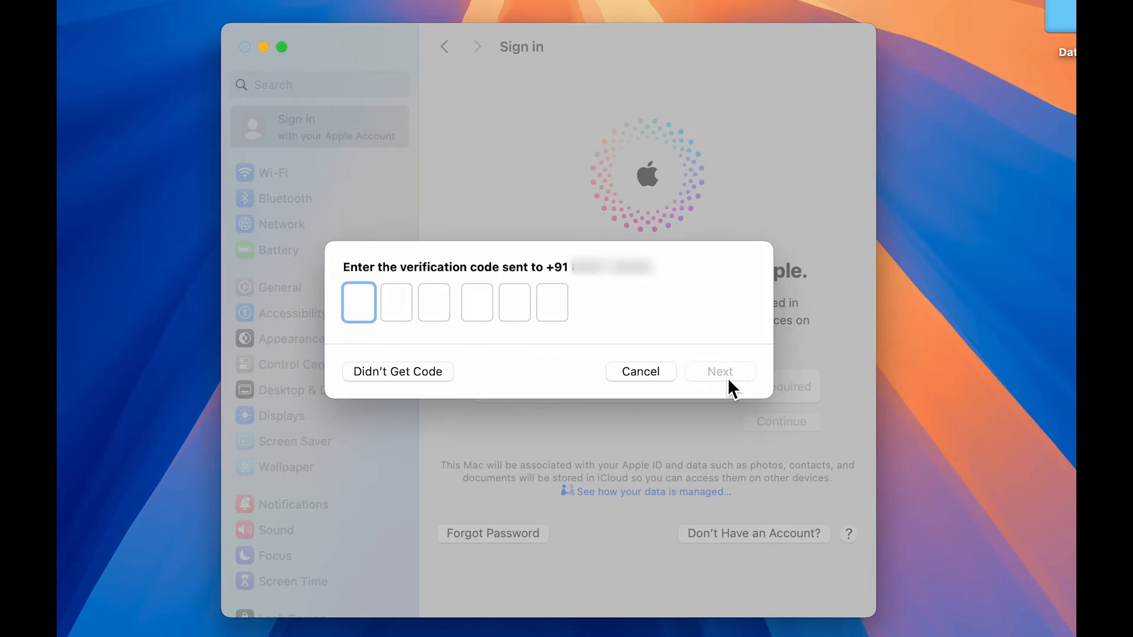
Submit the six-digit phone verification code to reach the Terms and Conditions.
click(720, 372)
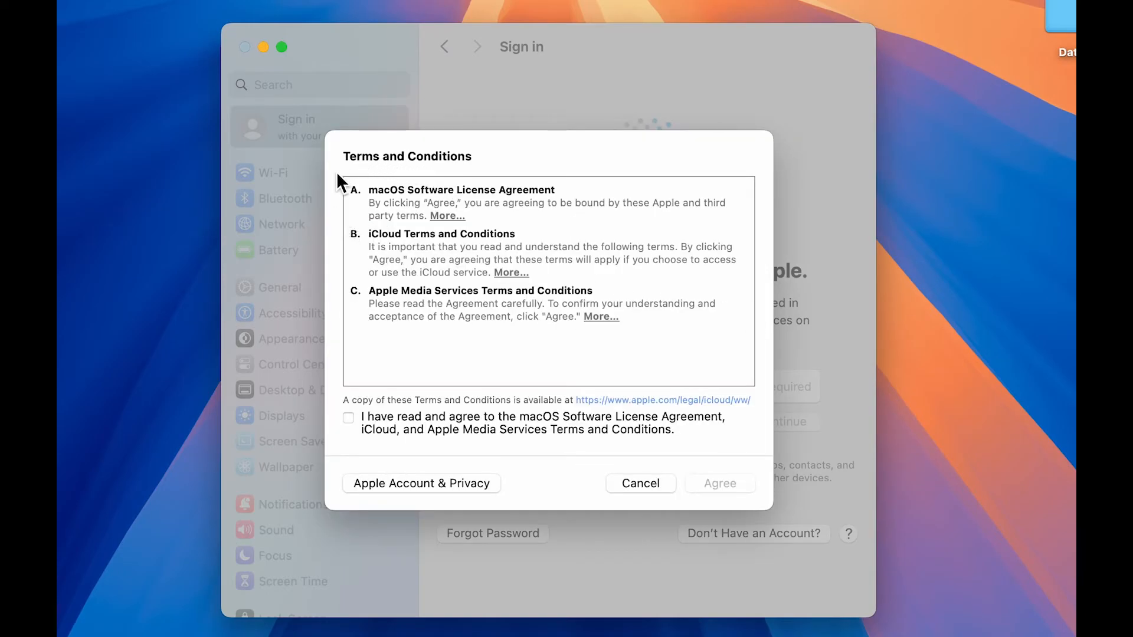
mouse_move(517, 221)
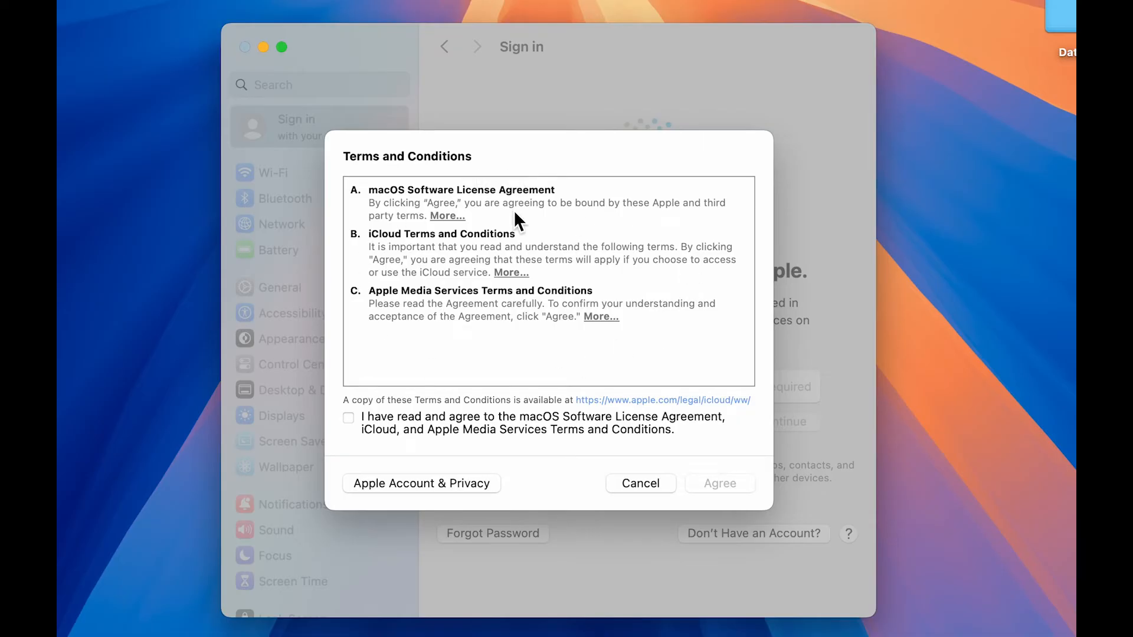
mouse_move(354, 430)
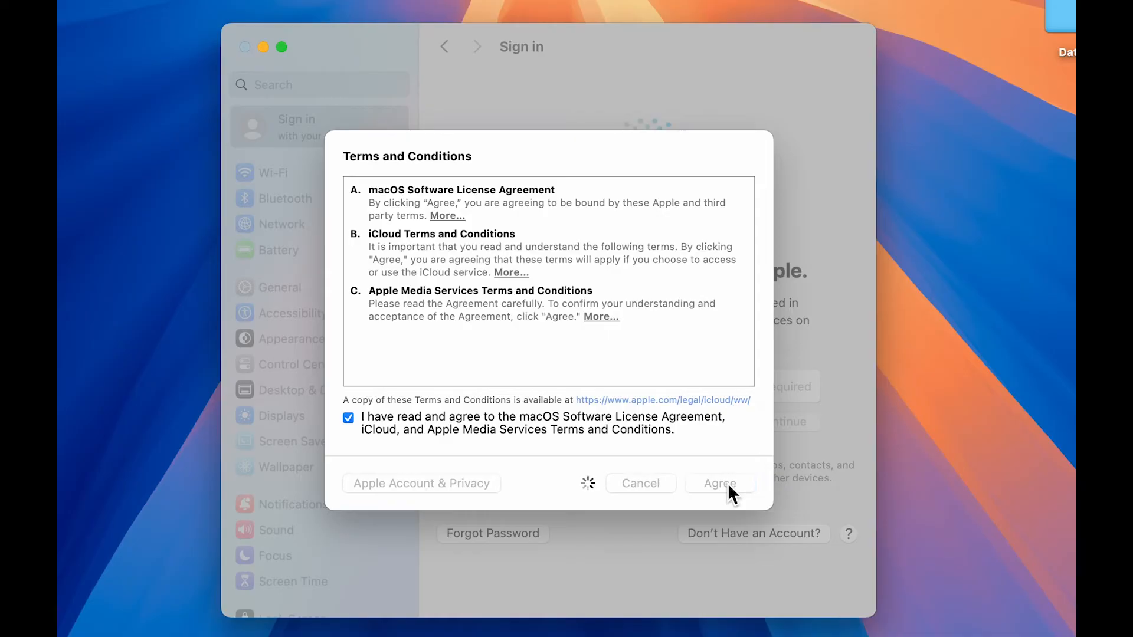
Agree to the Terms and Conditions so the new Apple Account signs in.
click(719, 483)
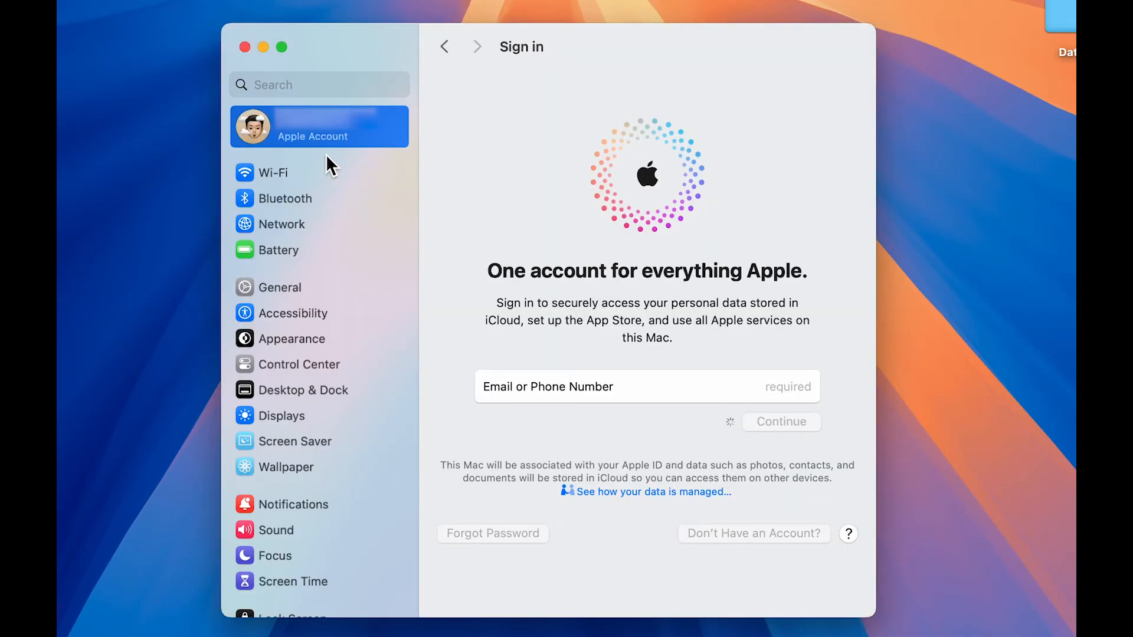
mouse_move(379, 140)
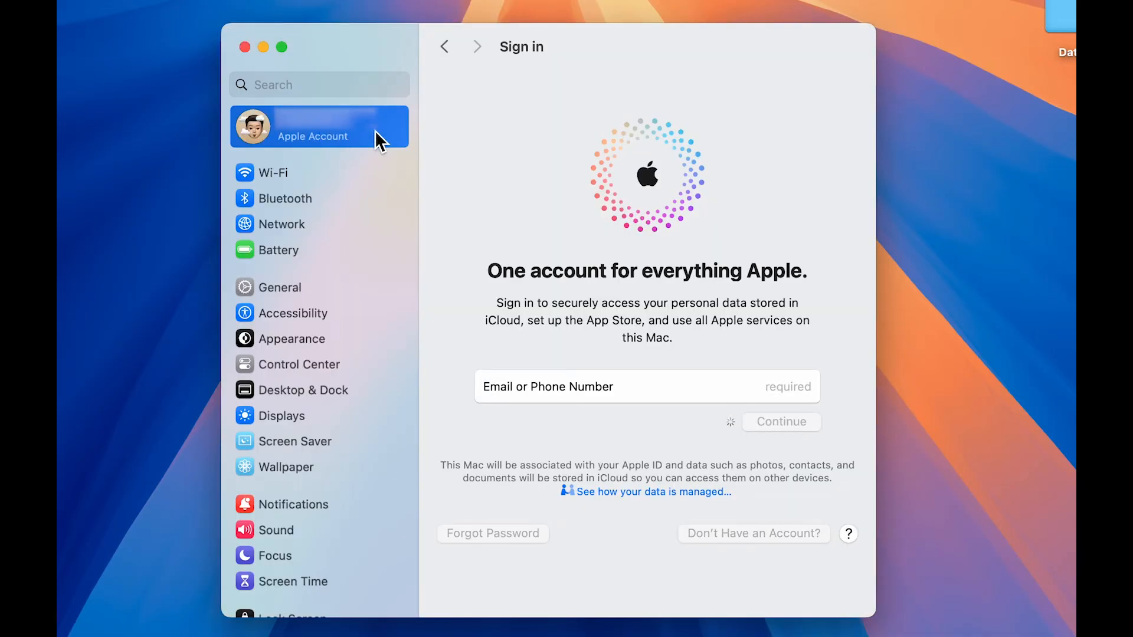
mouse_move(748, 255)
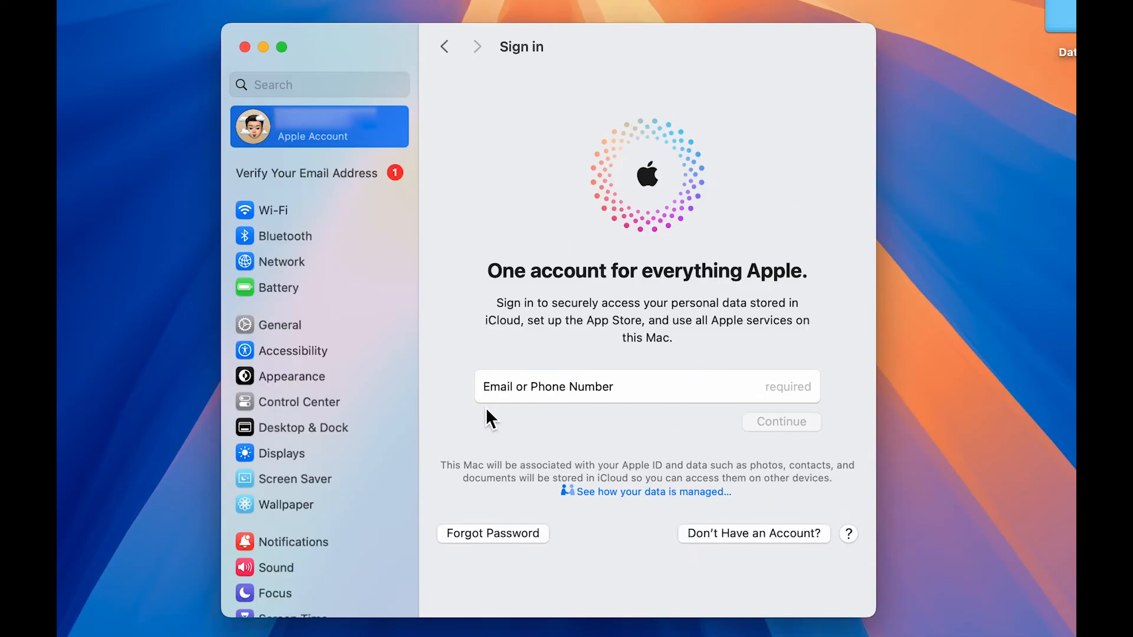
mouse_move(330, 171)
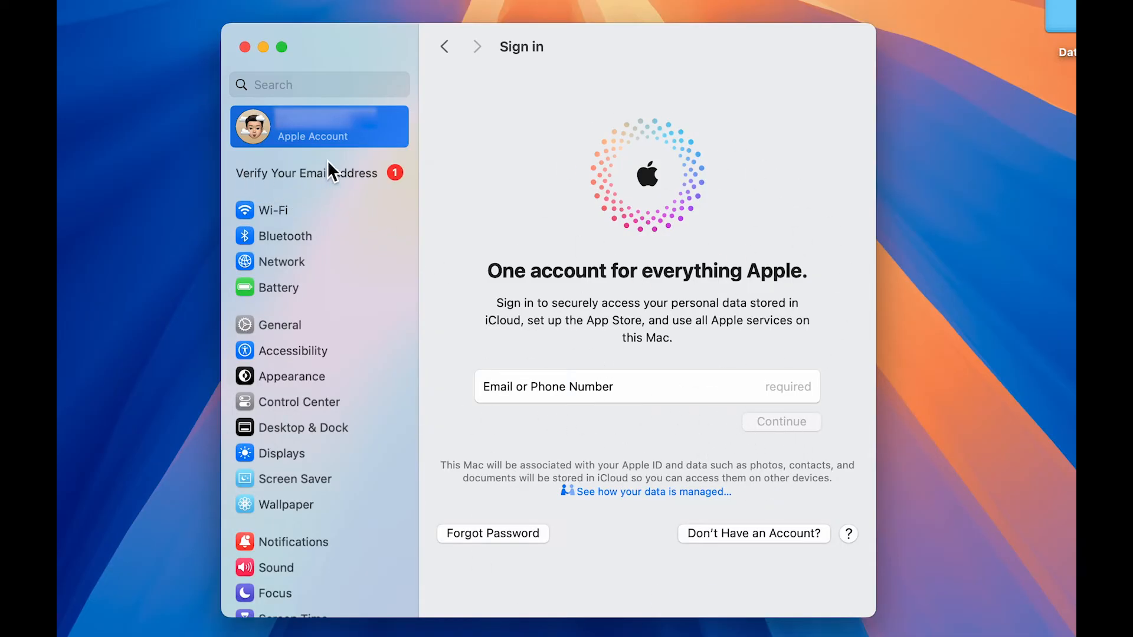
mouse_move(310, 182)
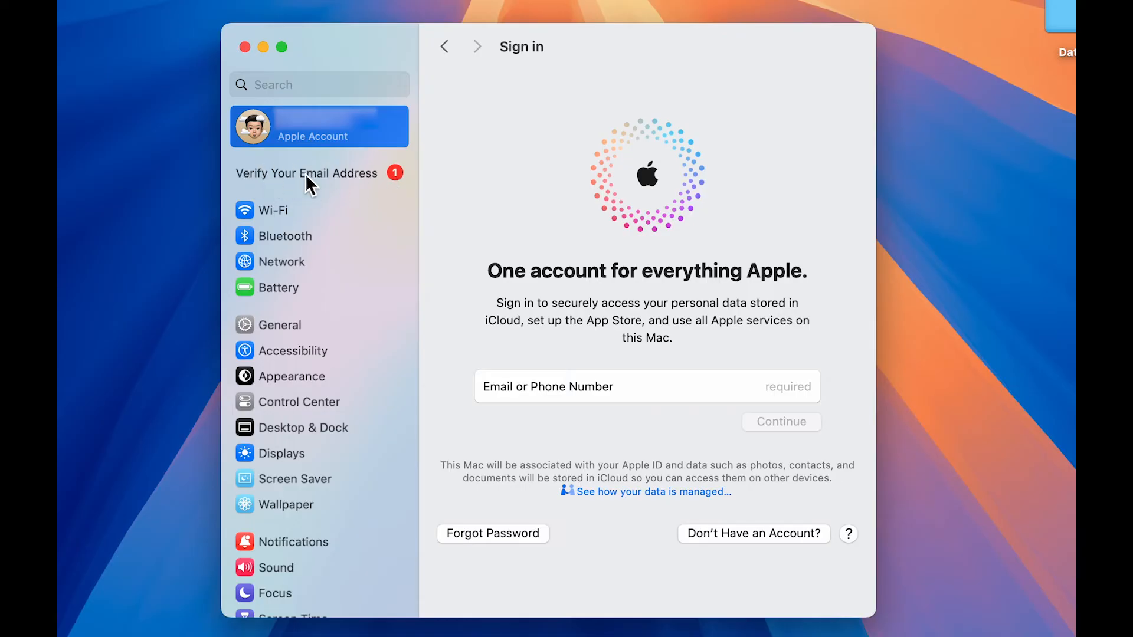
View the Verify Your Email Address page from the sidebar.
click(307, 172)
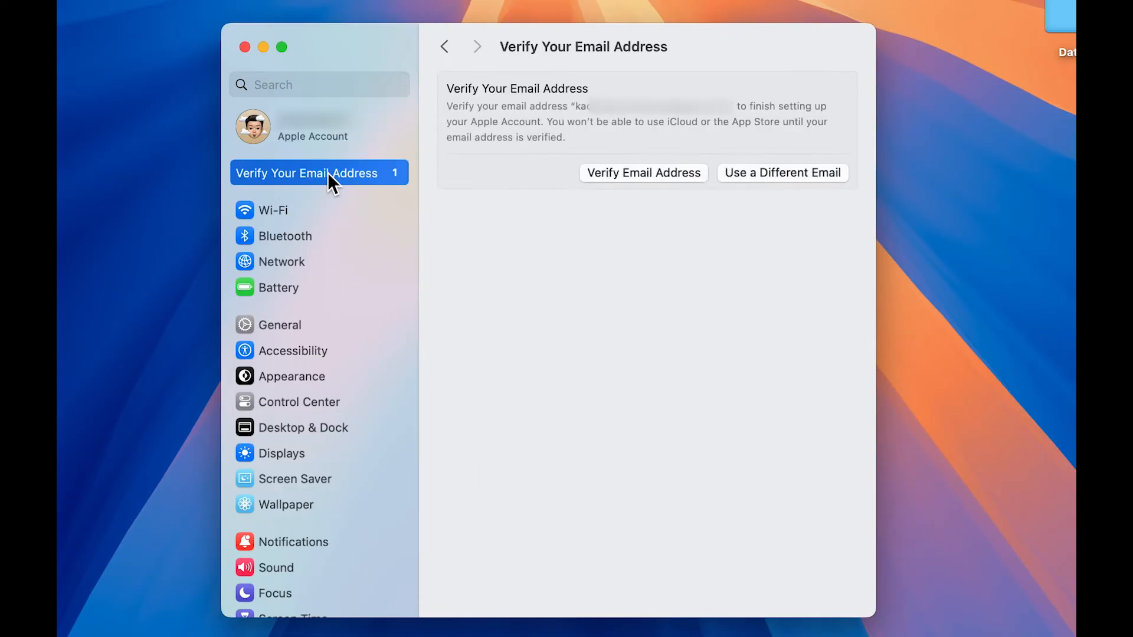
mouse_move(668, 186)
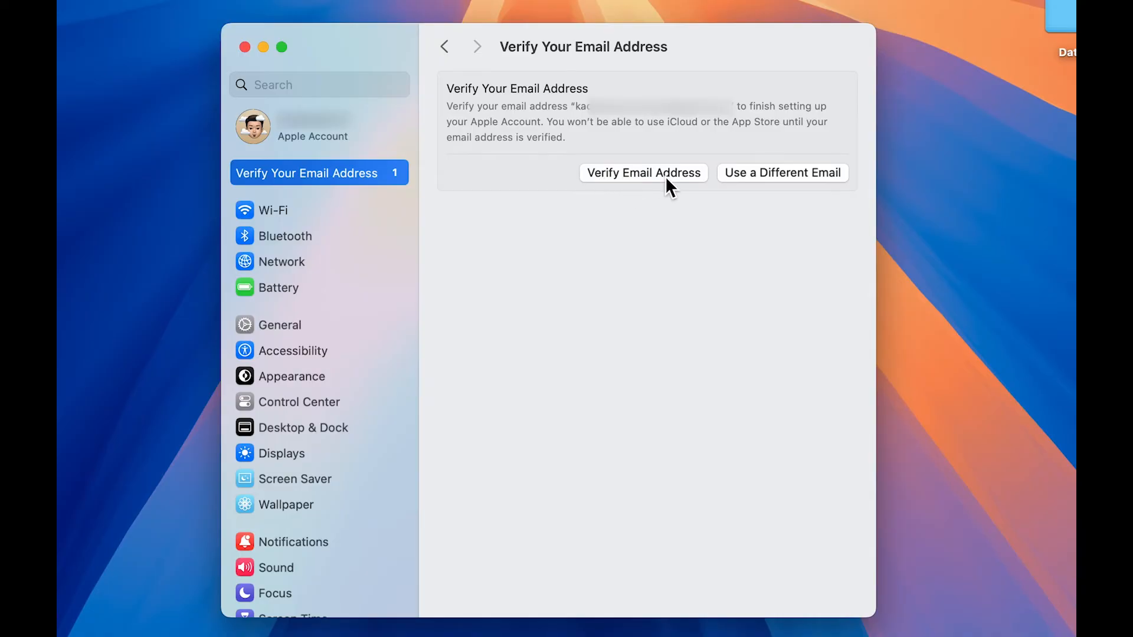
mouse_move(652, 174)
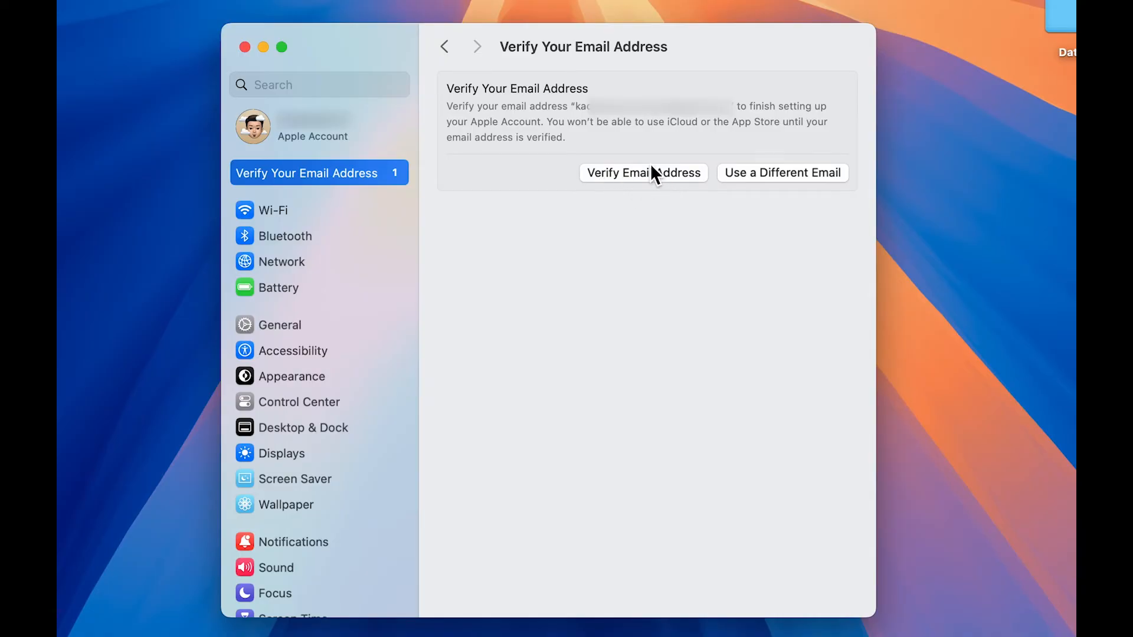
mouse_move(653, 126)
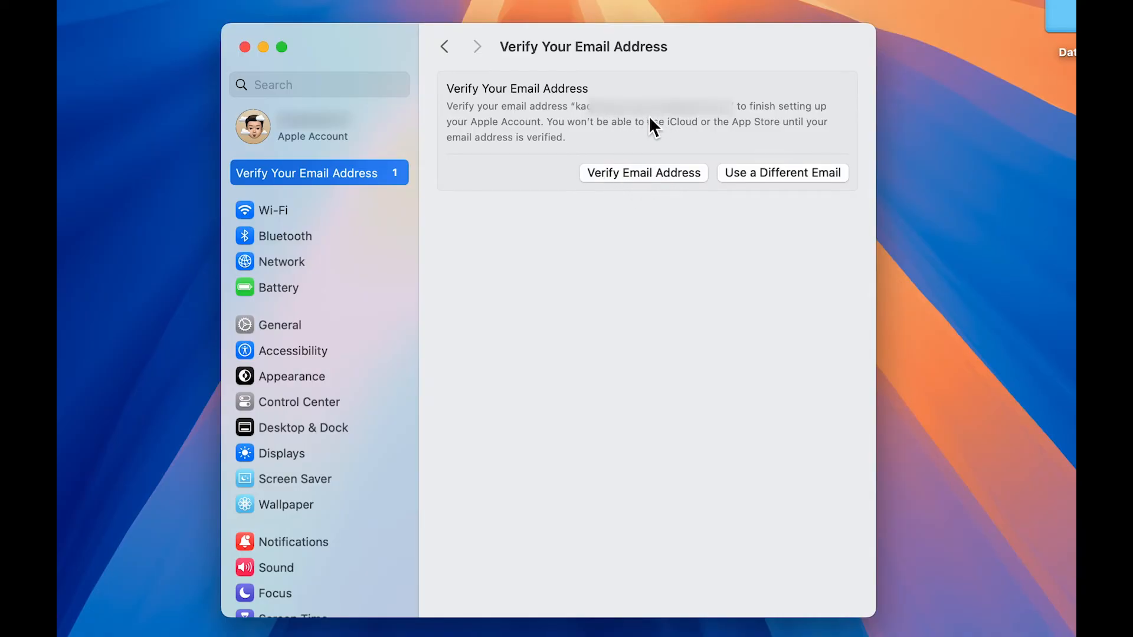
mouse_move(700, 122)
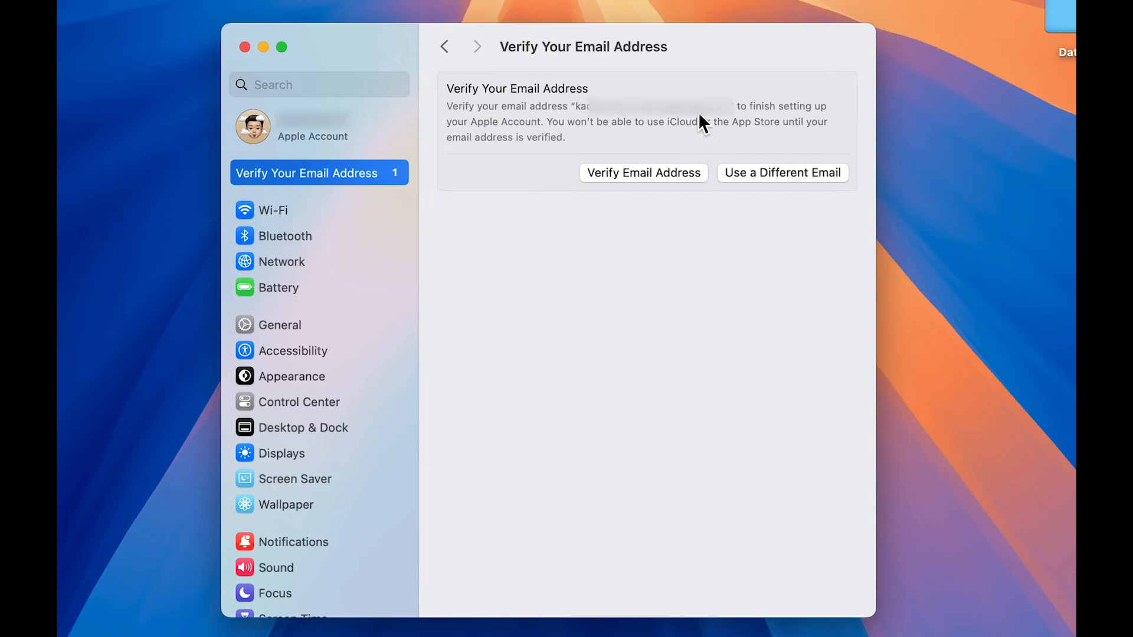
mouse_move(650, 194)
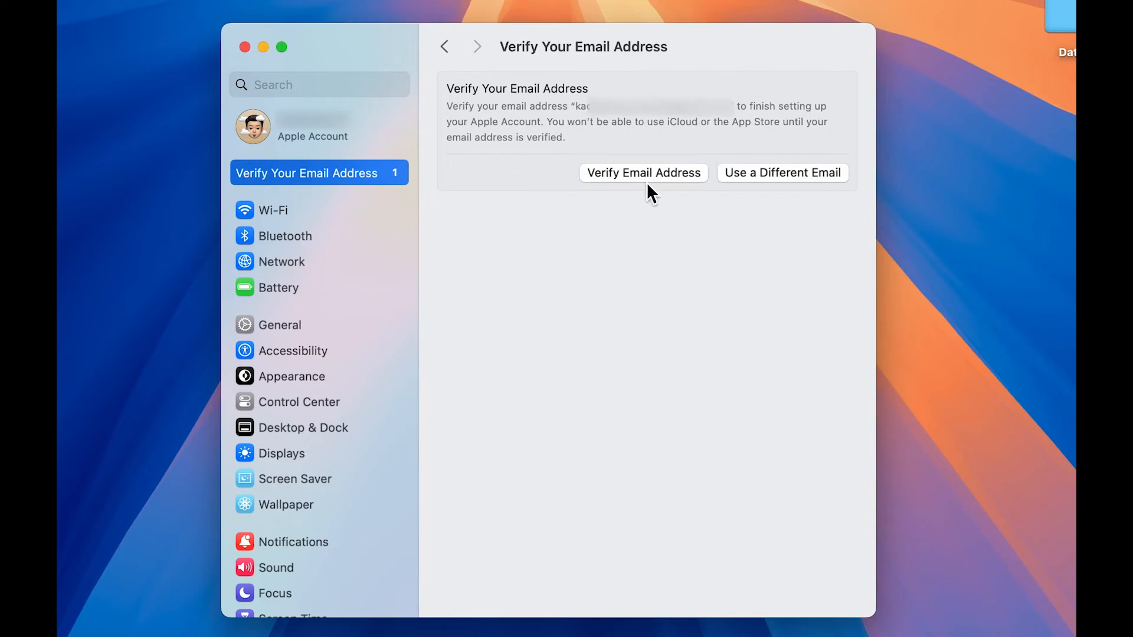
mouse_move(660, 184)
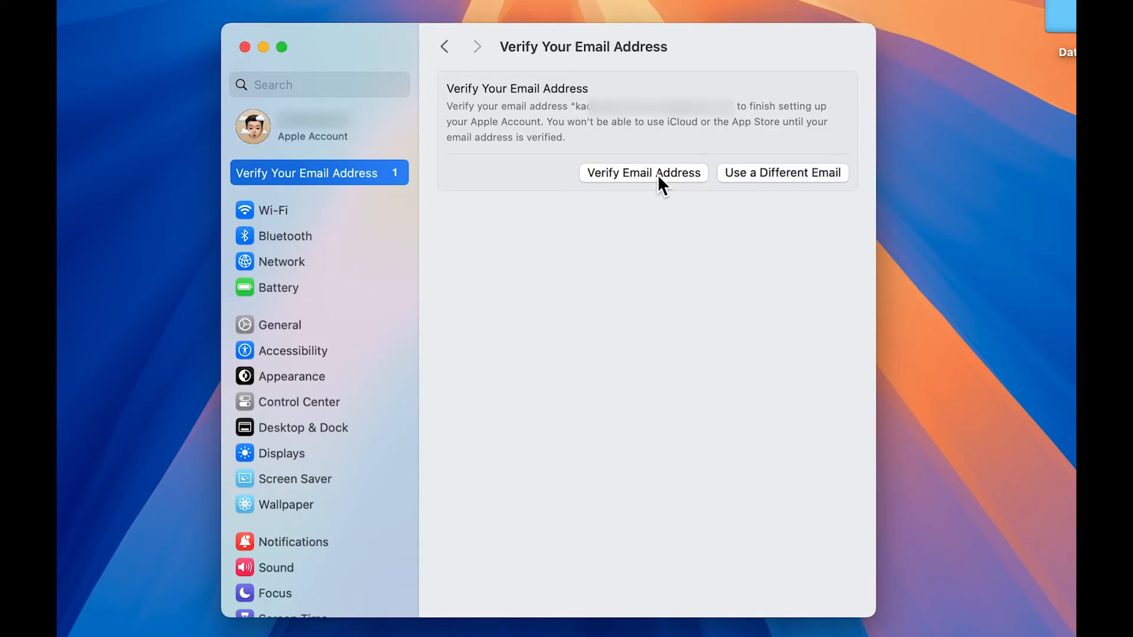
Request the six-digit verification code for the account's email address.
click(642, 172)
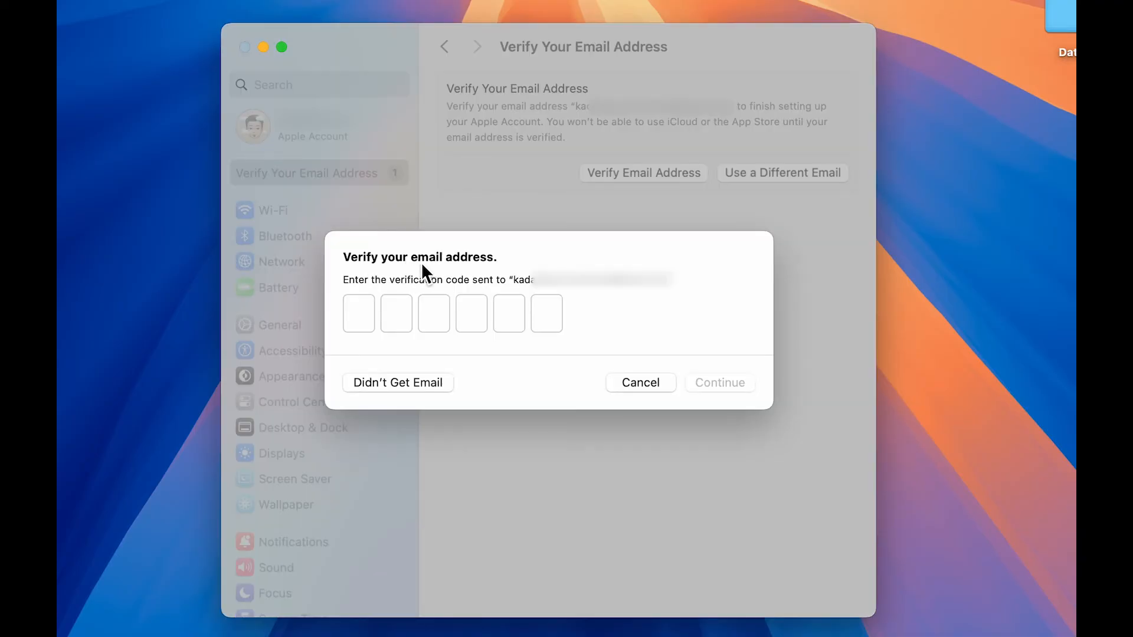
mouse_move(583, 294)
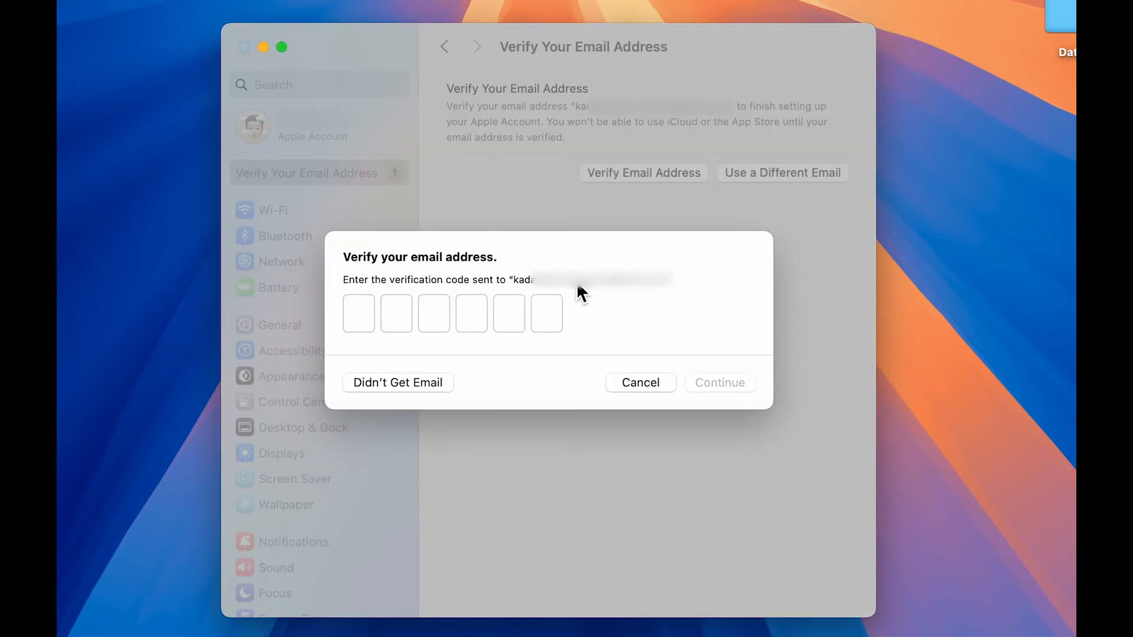
mouse_move(592, 292)
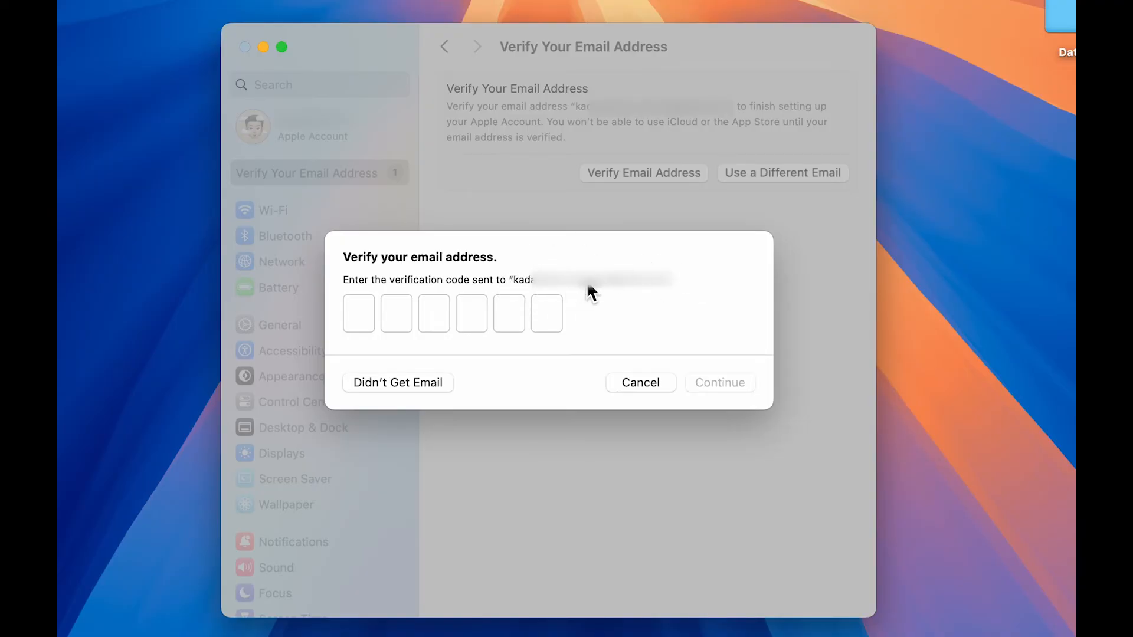
mouse_move(401, 392)
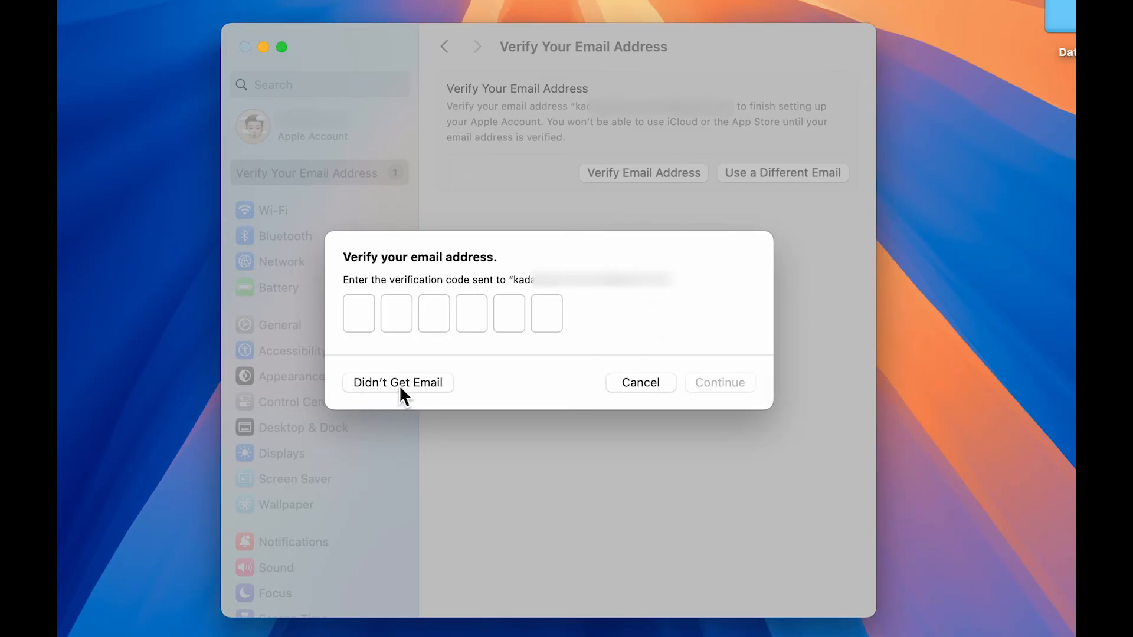
mouse_move(398, 398)
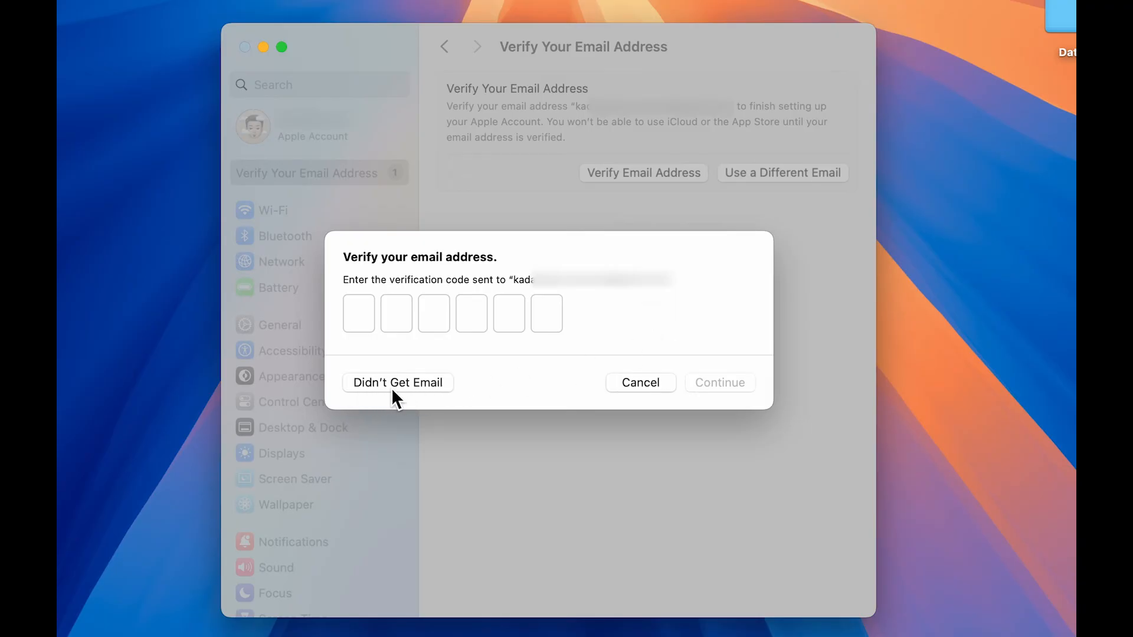
mouse_move(671, 347)
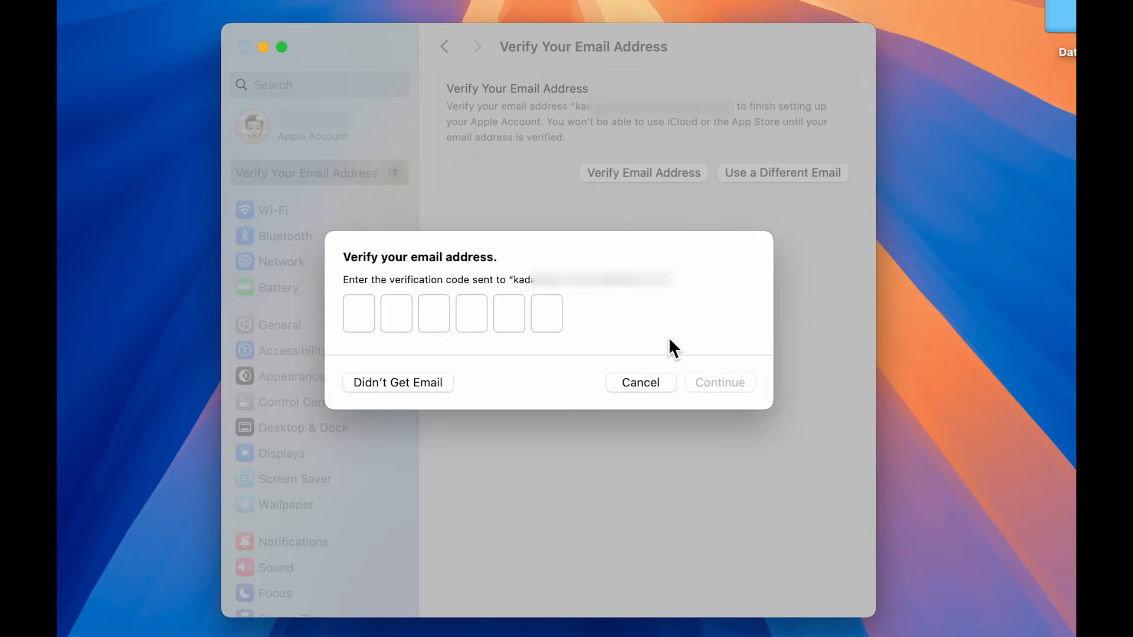
mouse_move(650, 316)
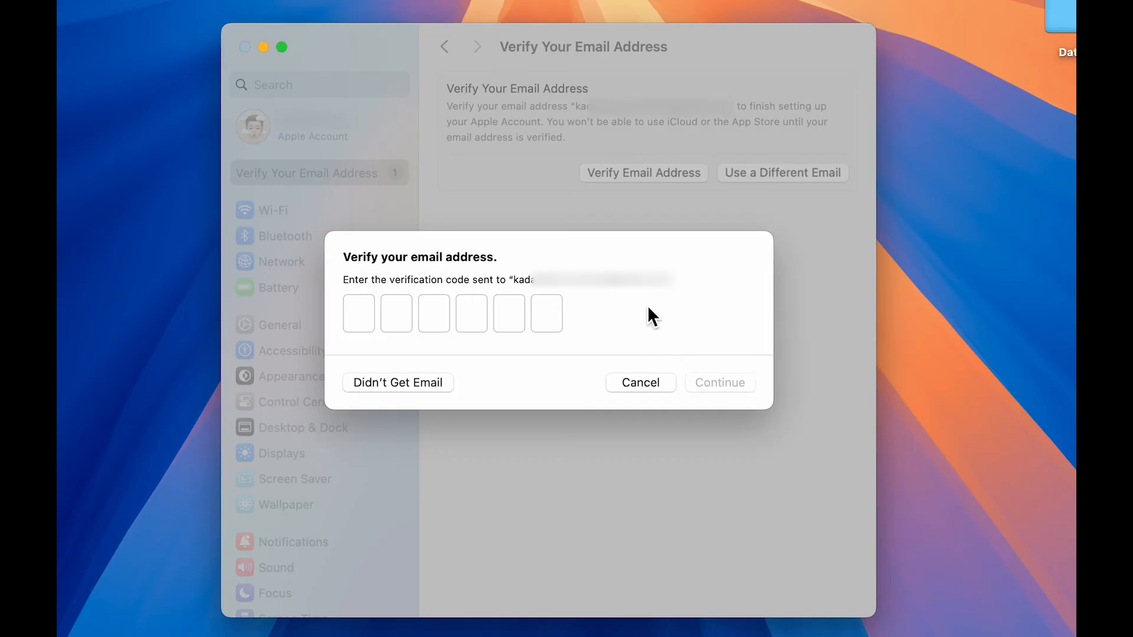
mouse_move(584, 317)
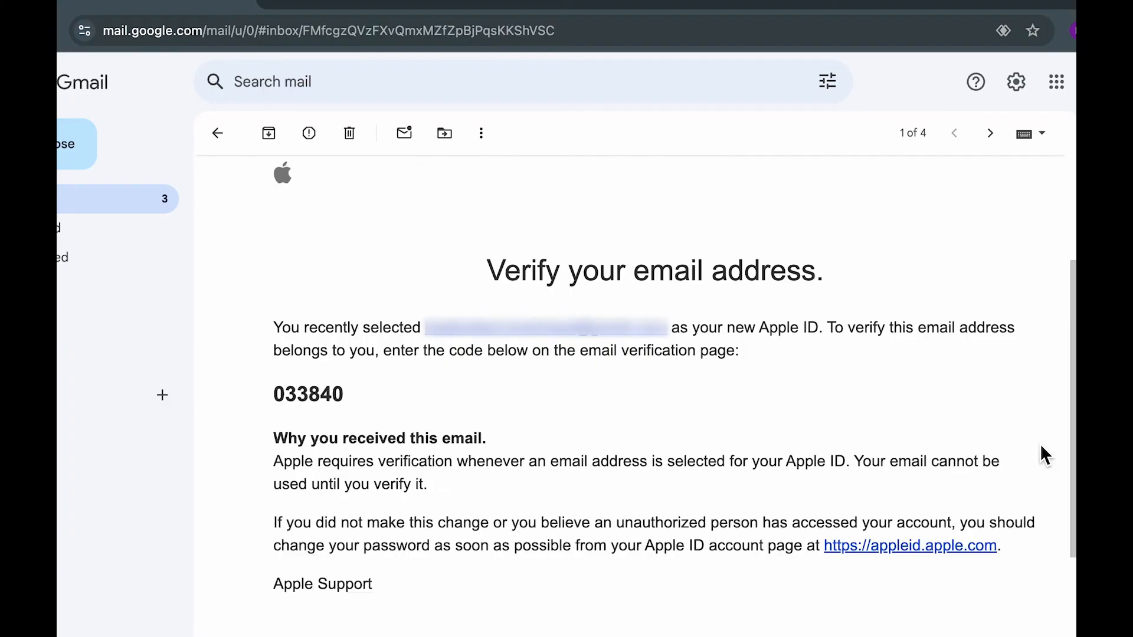
mouse_move(783, 433)
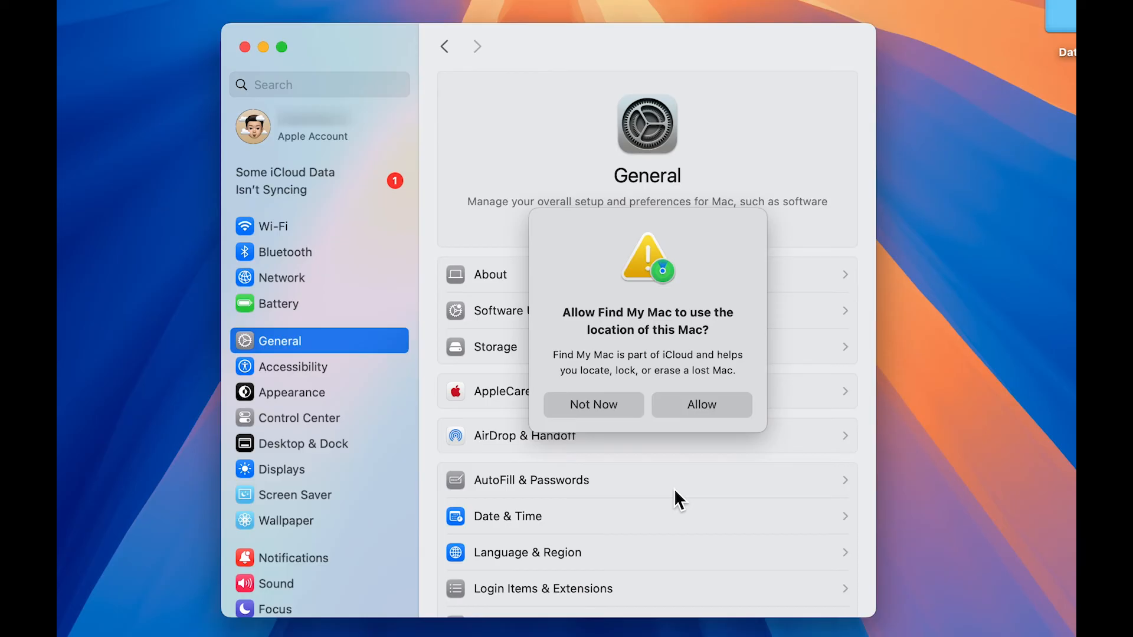
mouse_move(718, 281)
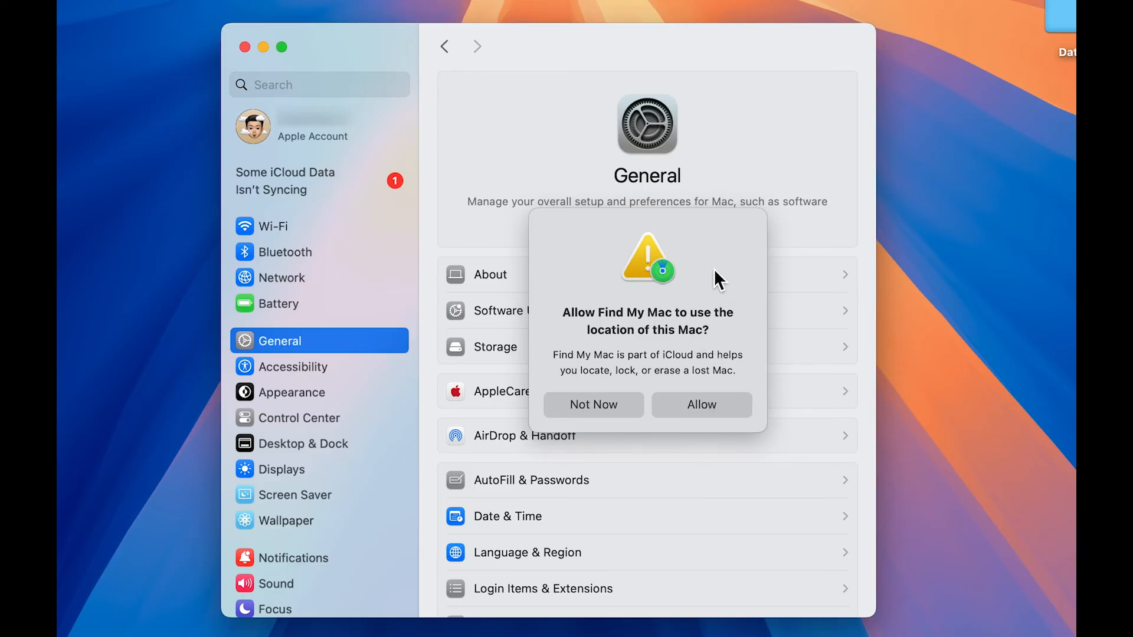
mouse_move(633, 356)
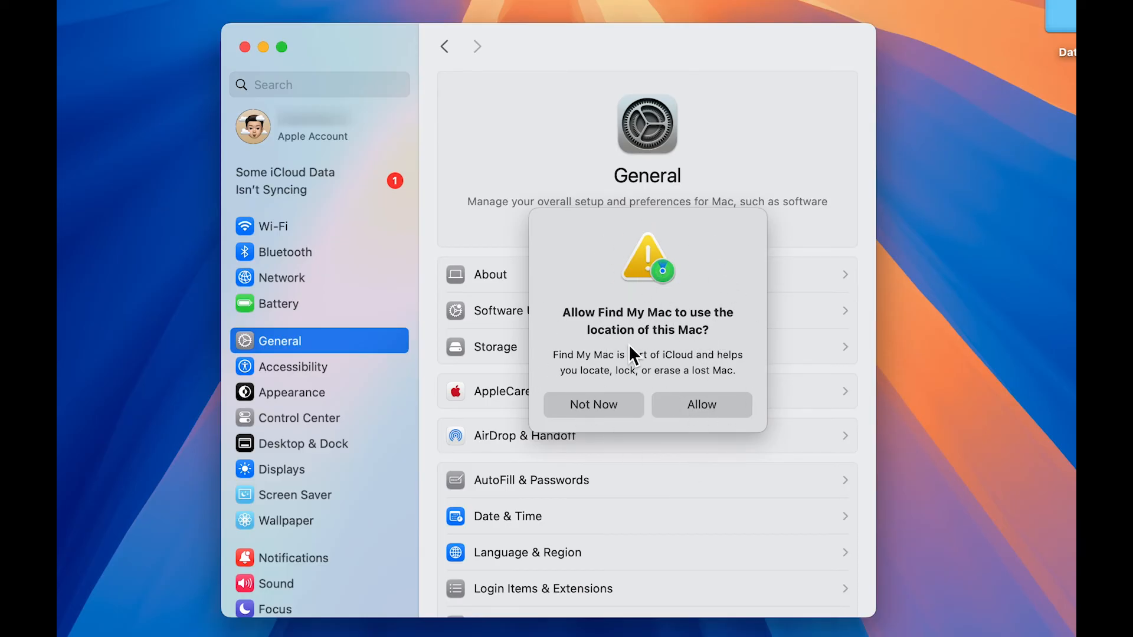
mouse_move(707, 394)
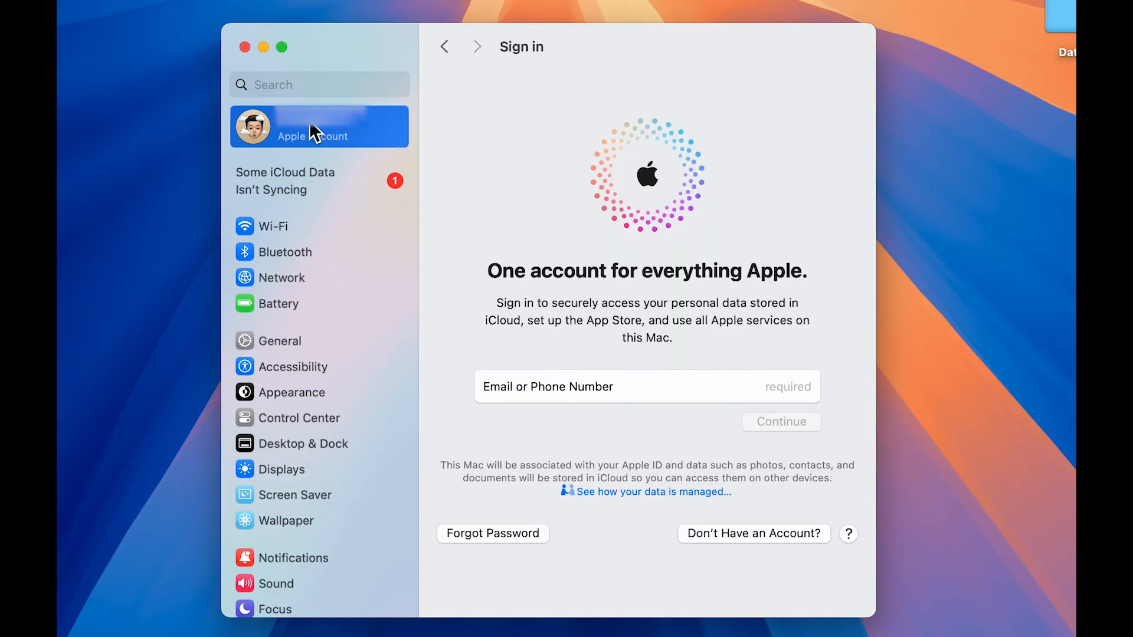
mouse_move(593, 165)
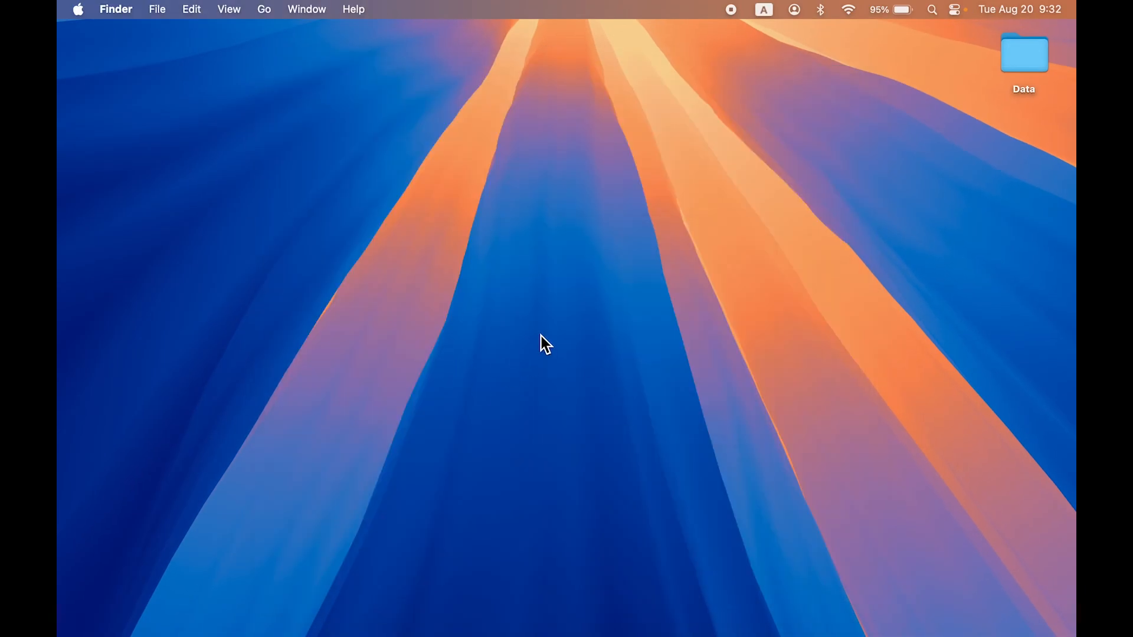
mouse_move(794, 614)
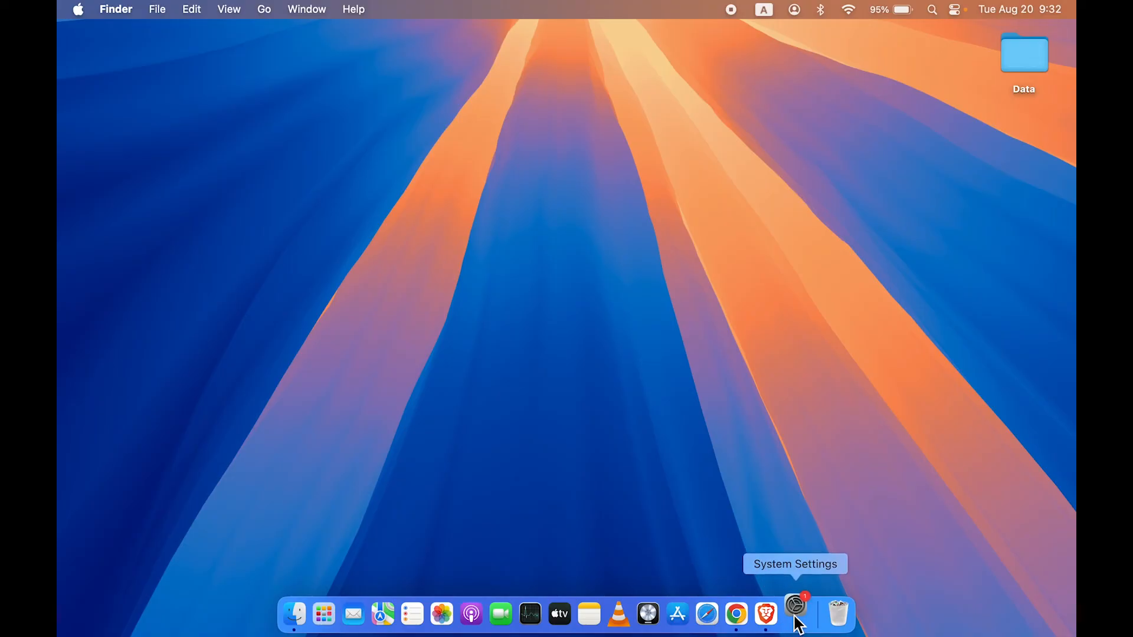
Reopen System Settings and view the Apple Account page showing the new account signed in.
click(794, 613)
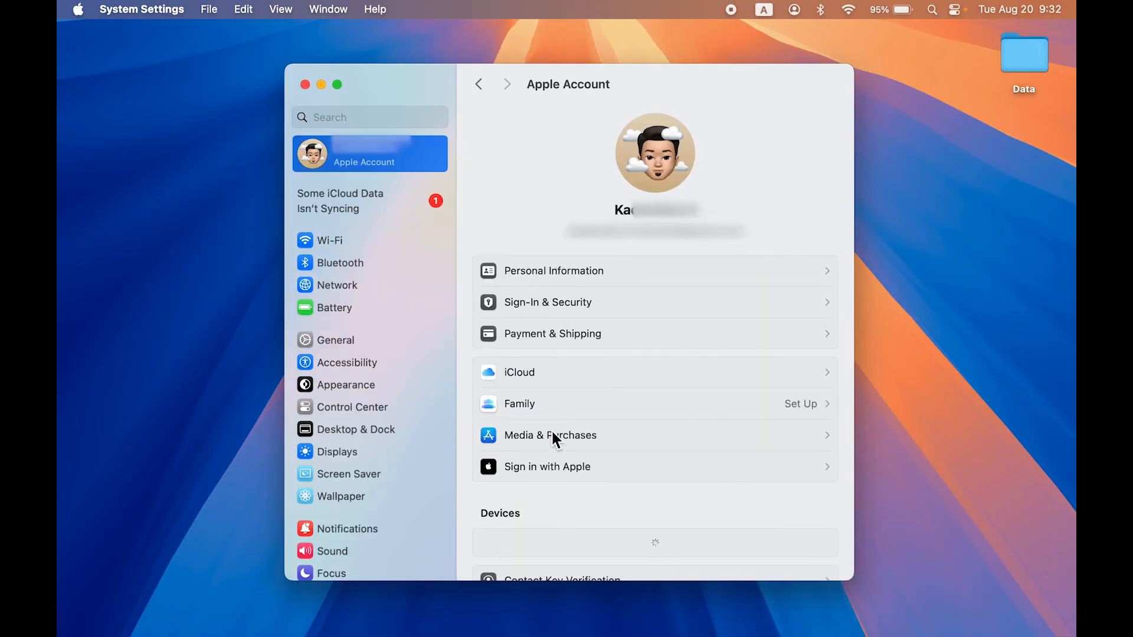
mouse_move(816, 183)
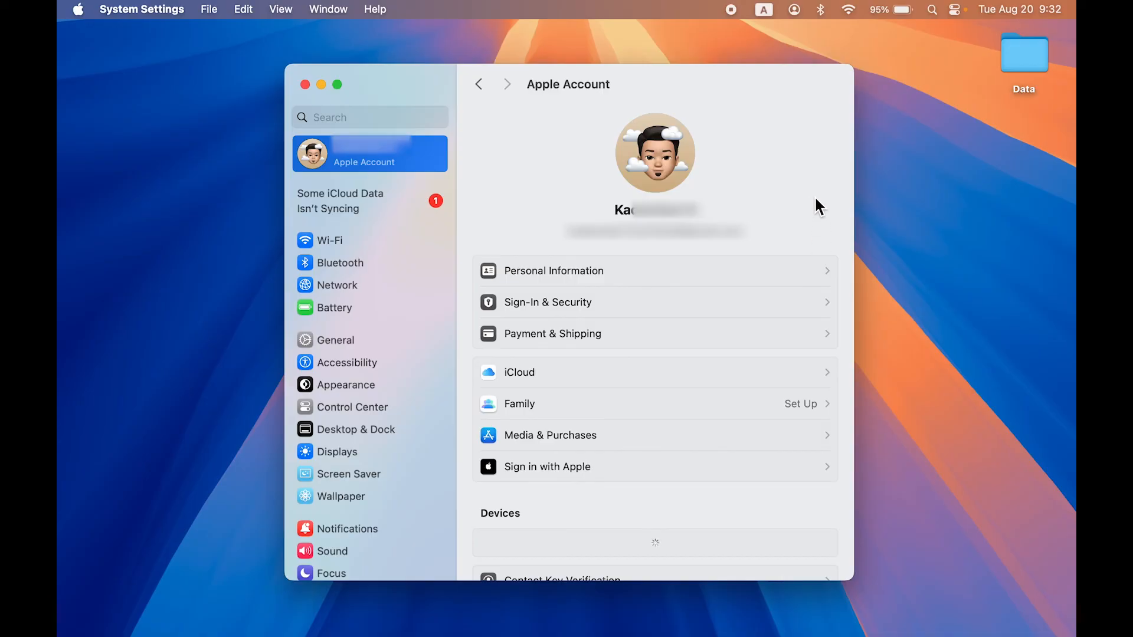
click(305, 84)
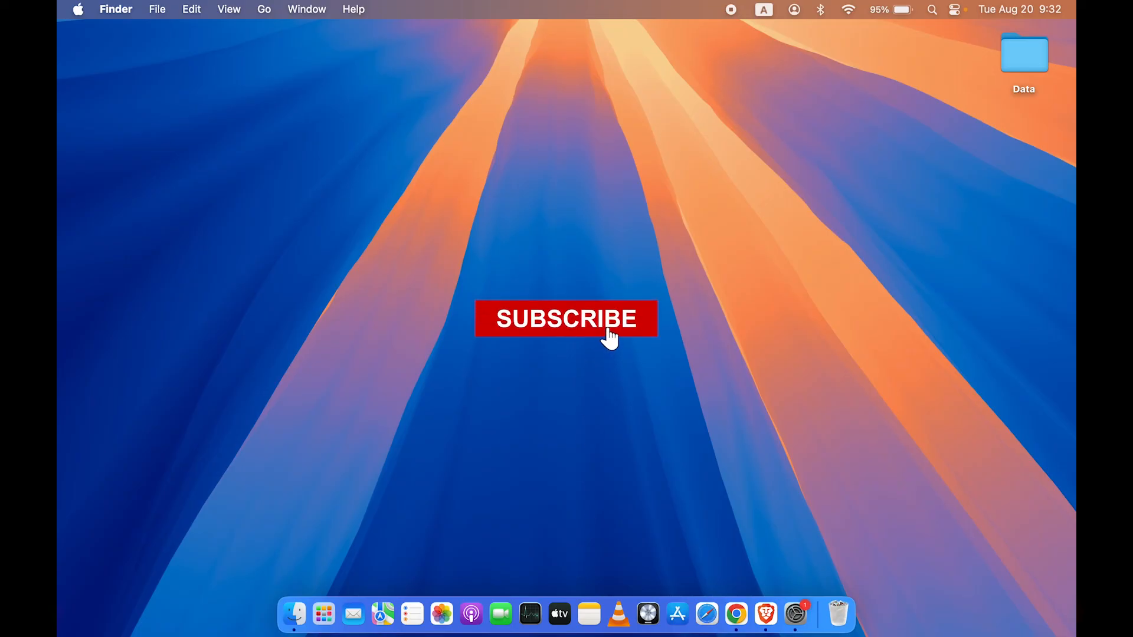
Close the System Settings window, leaving the Finder desktop with the new Apple Account signed in.
click(565, 319)
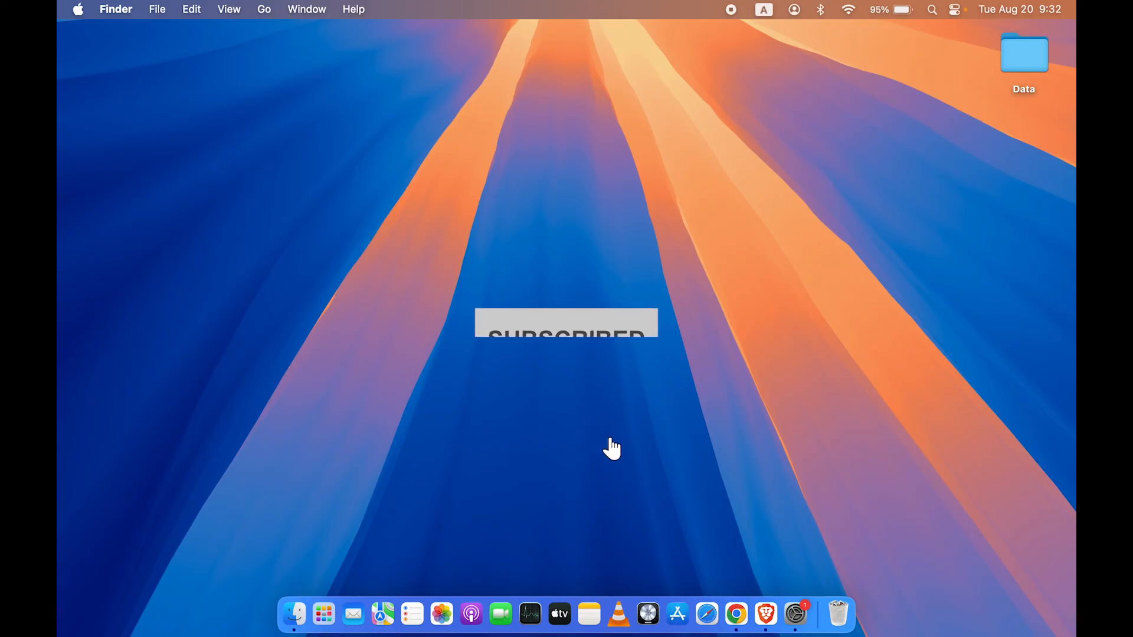